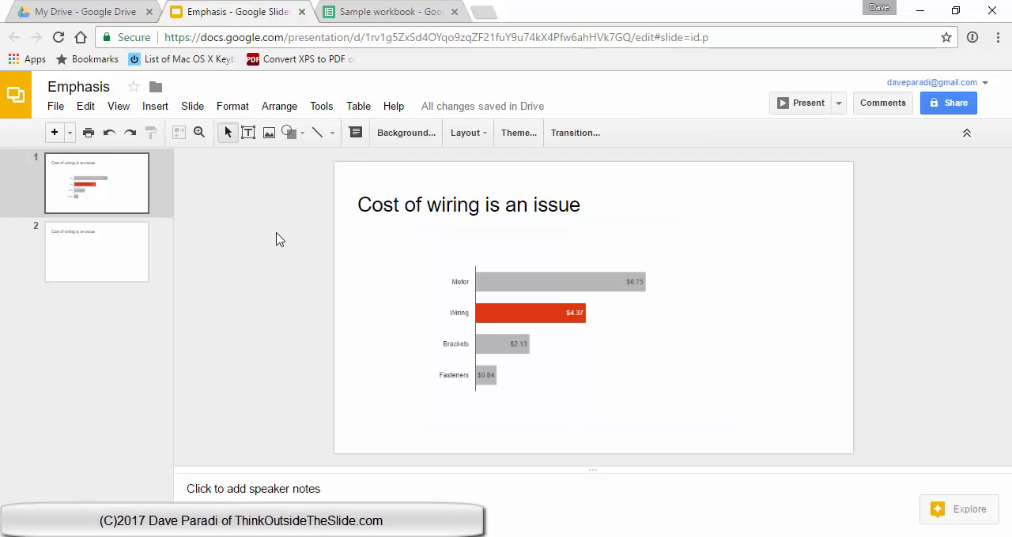
mouse_move(298, 345)
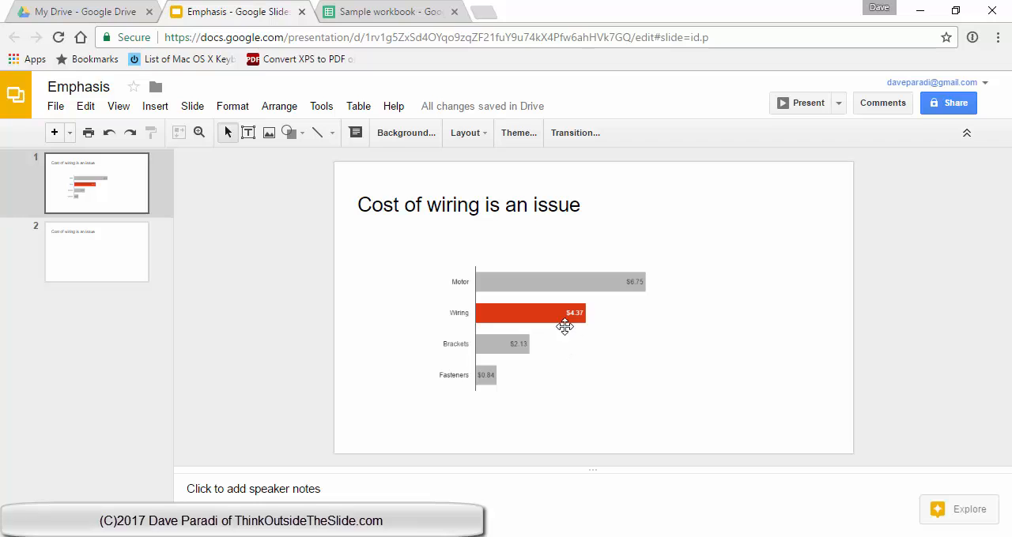
mouse_move(566, 307)
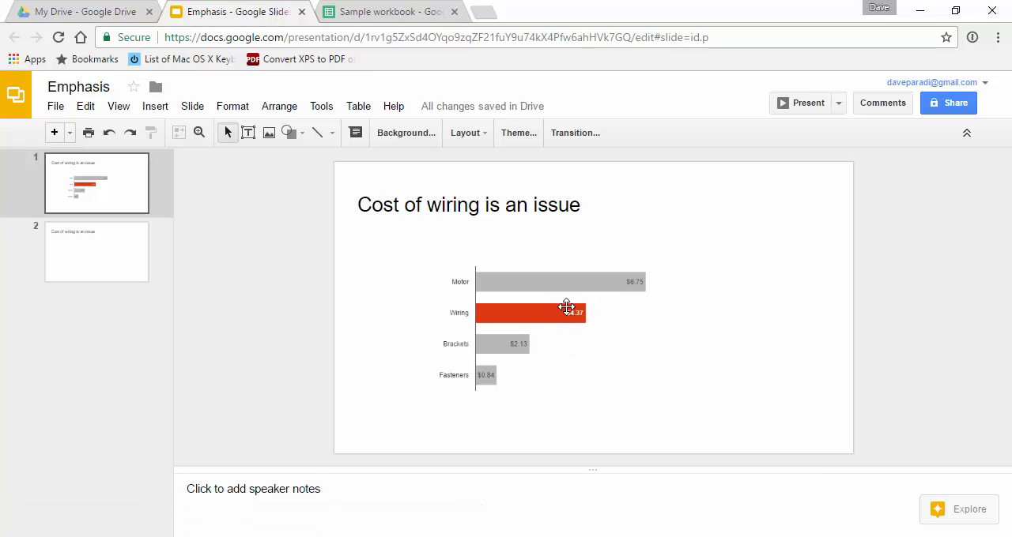
mouse_move(562, 351)
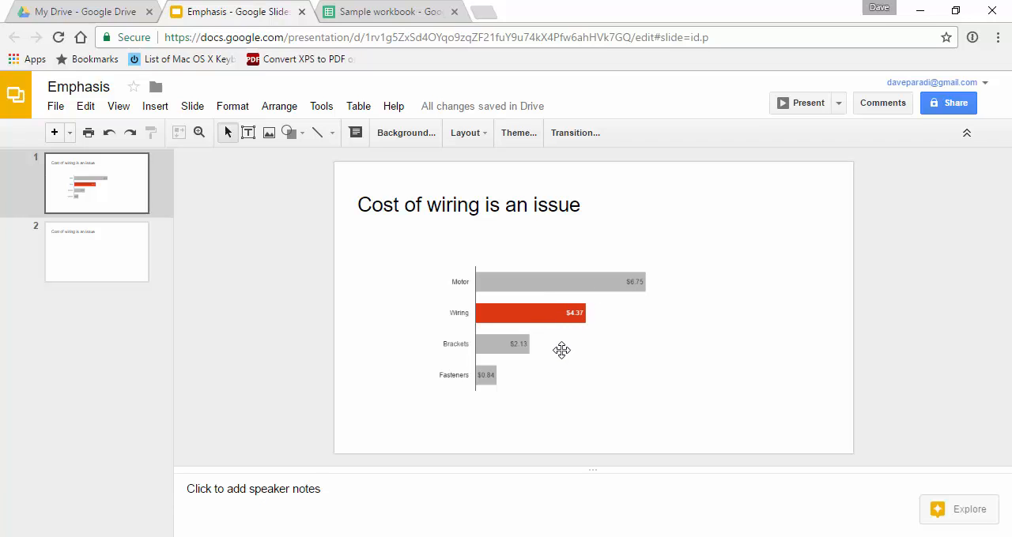
mouse_move(572, 335)
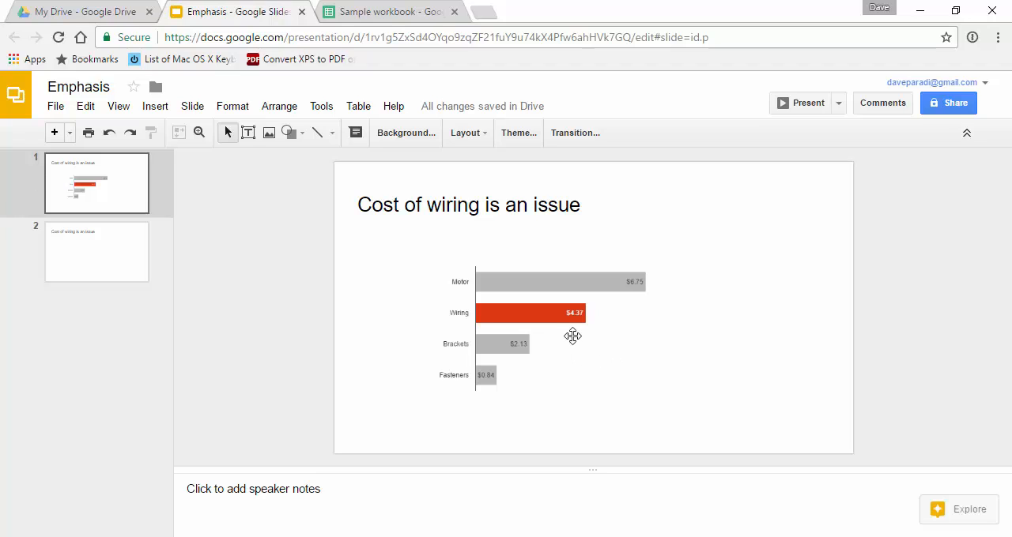
mouse_move(575, 347)
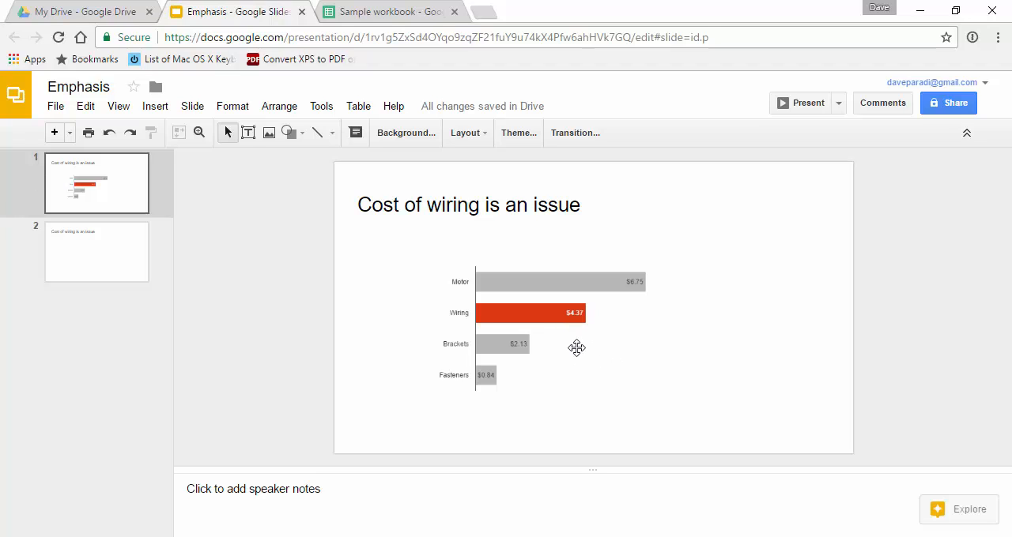
mouse_move(588, 335)
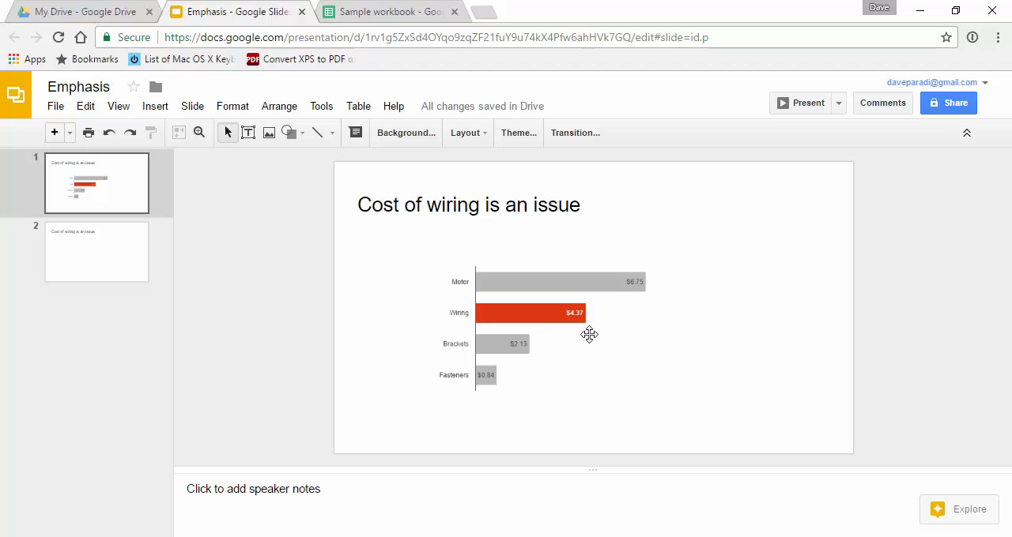
mouse_move(633, 298)
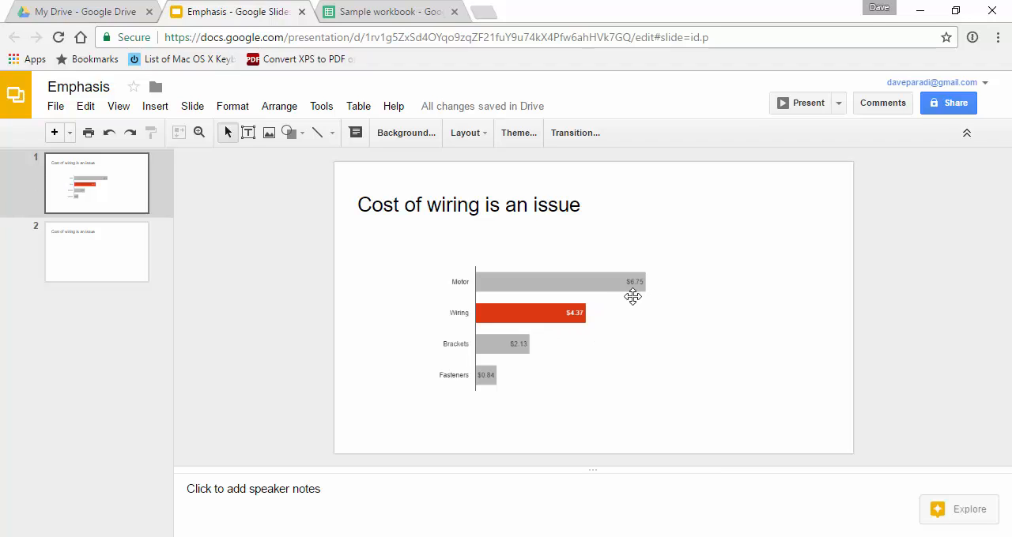
mouse_move(528, 389)
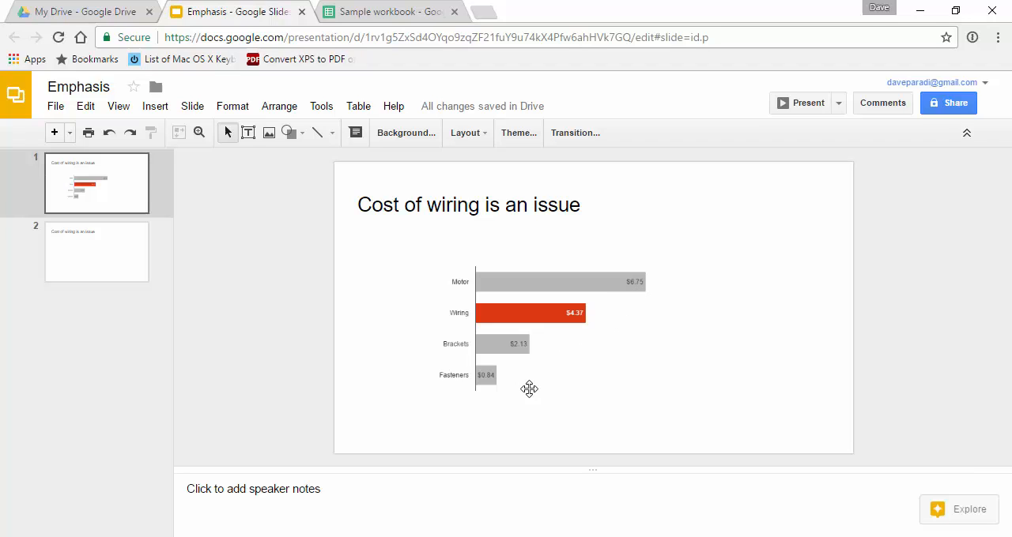
mouse_move(421, 291)
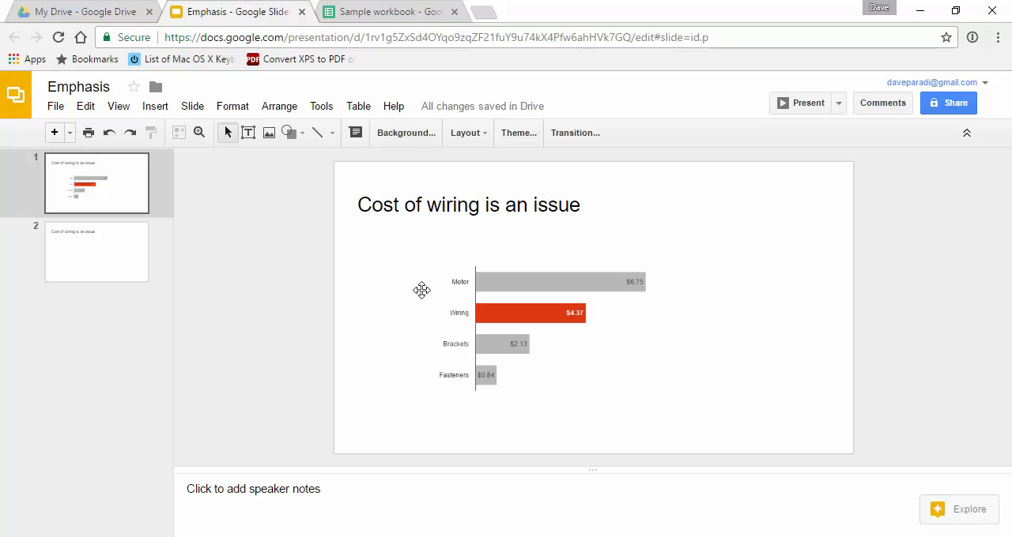
Switch to the Sample workbook and select the parts table A1:C5 on the Emphasis sheet.
left_click(387, 11)
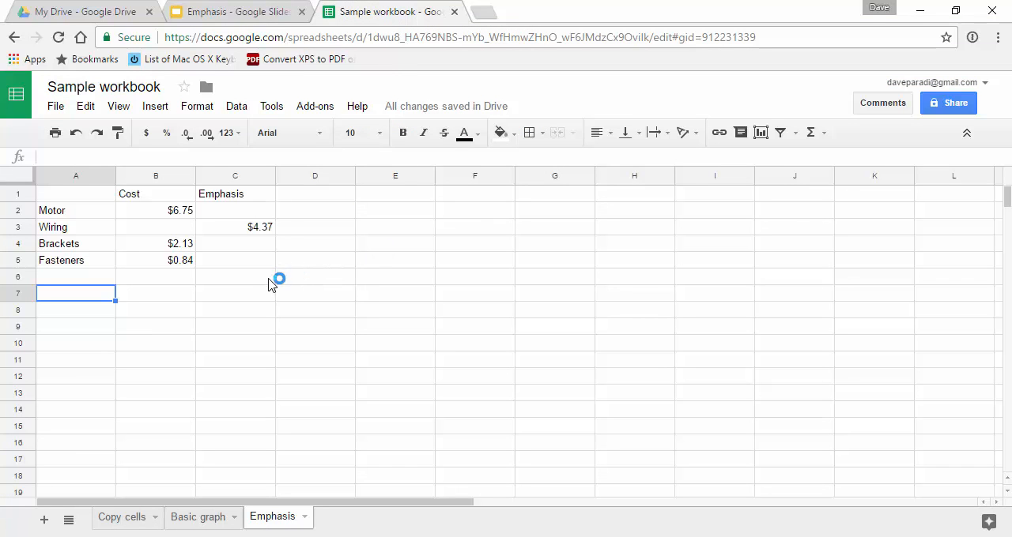
mouse_move(246, 277)
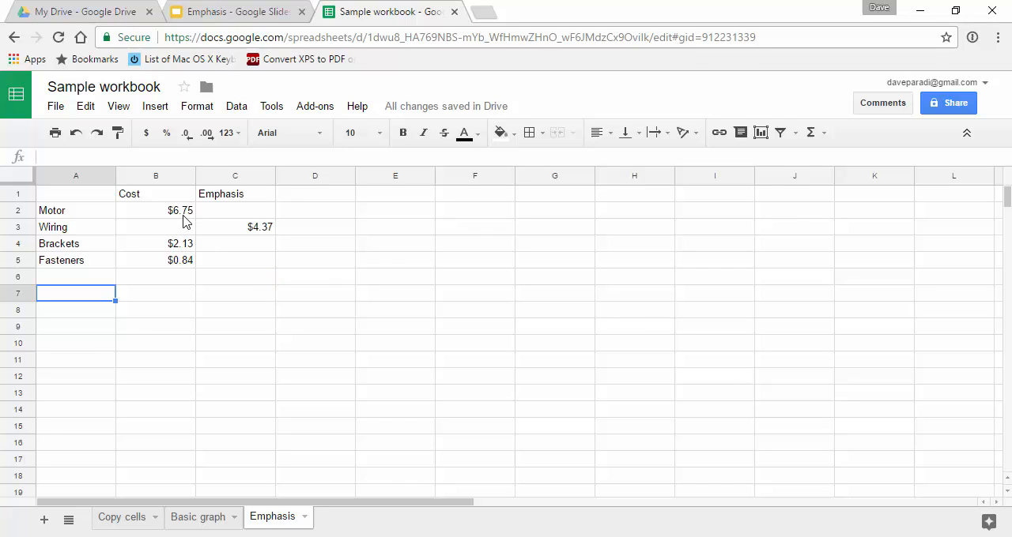
mouse_move(168, 215)
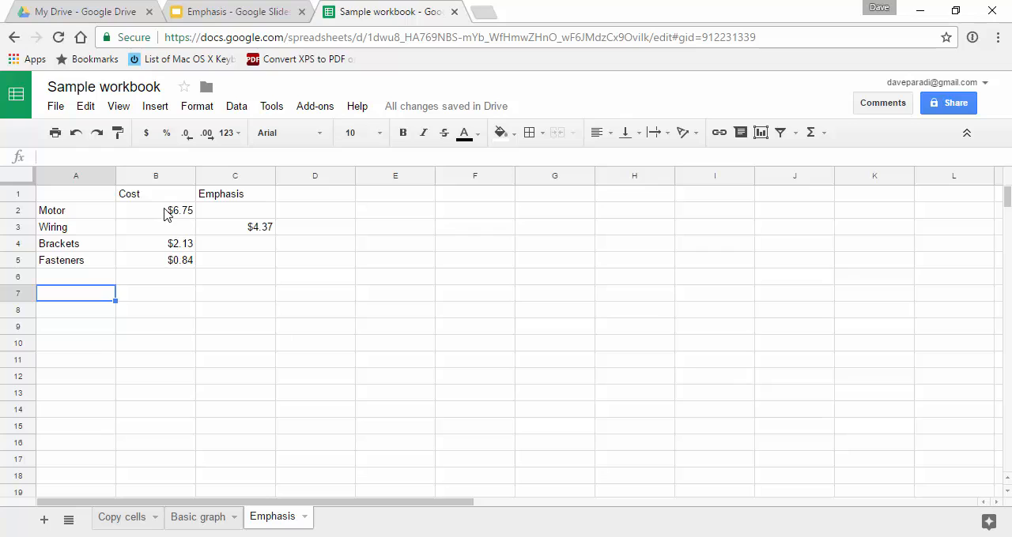
mouse_move(243, 266)
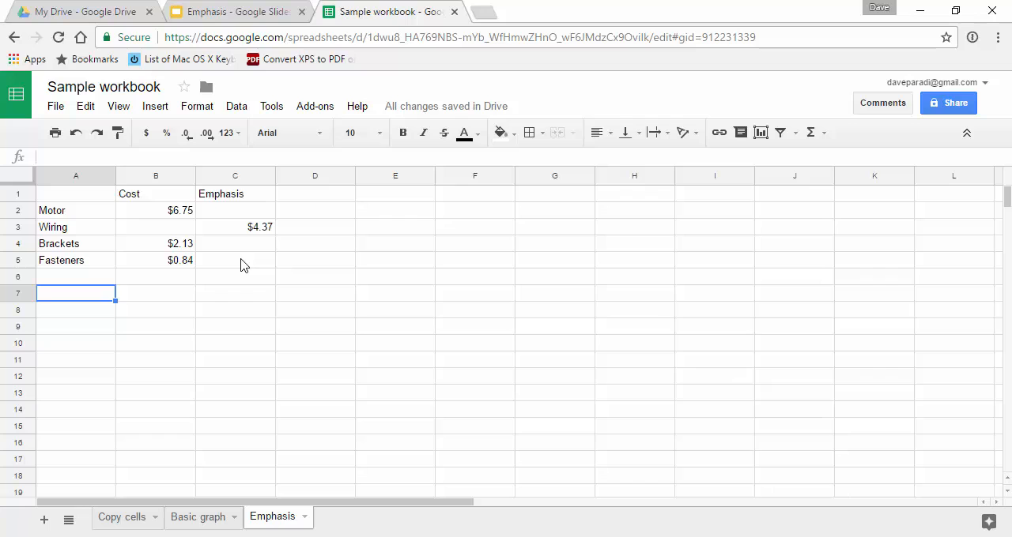
left_click(76, 193)
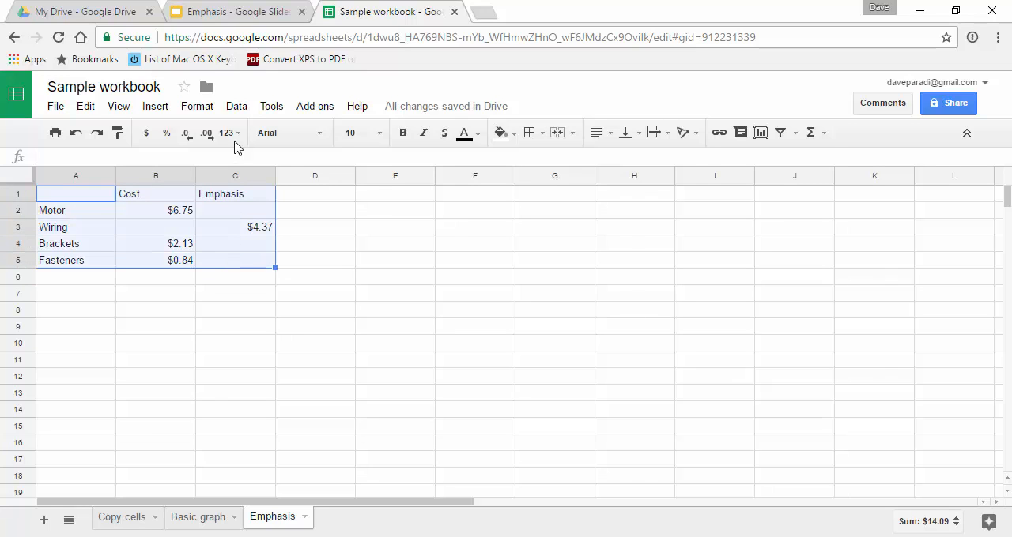
Insert a chart from Emphasis!A1:C5 and choose the Stacked bar chart type.
left_click(155, 106)
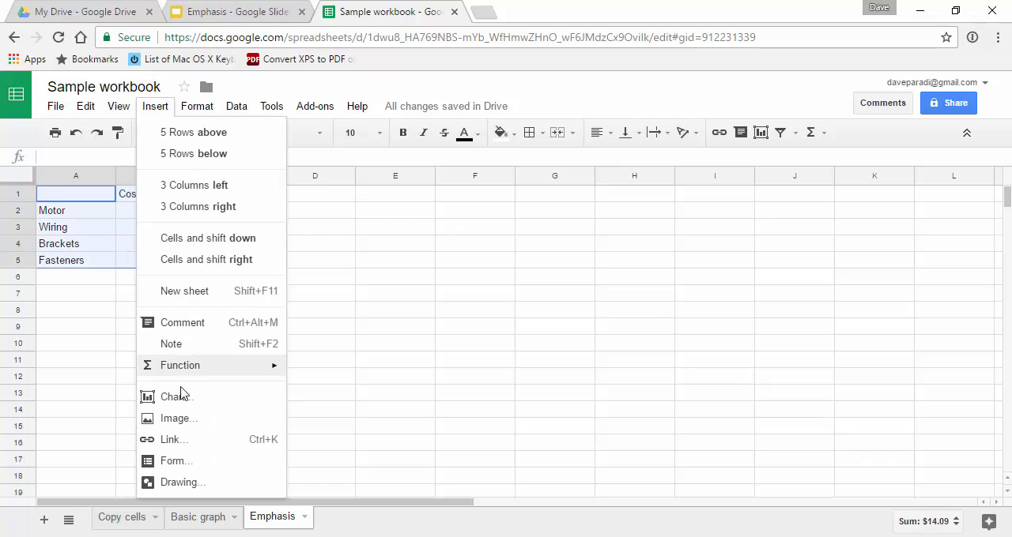
left_click(174, 397)
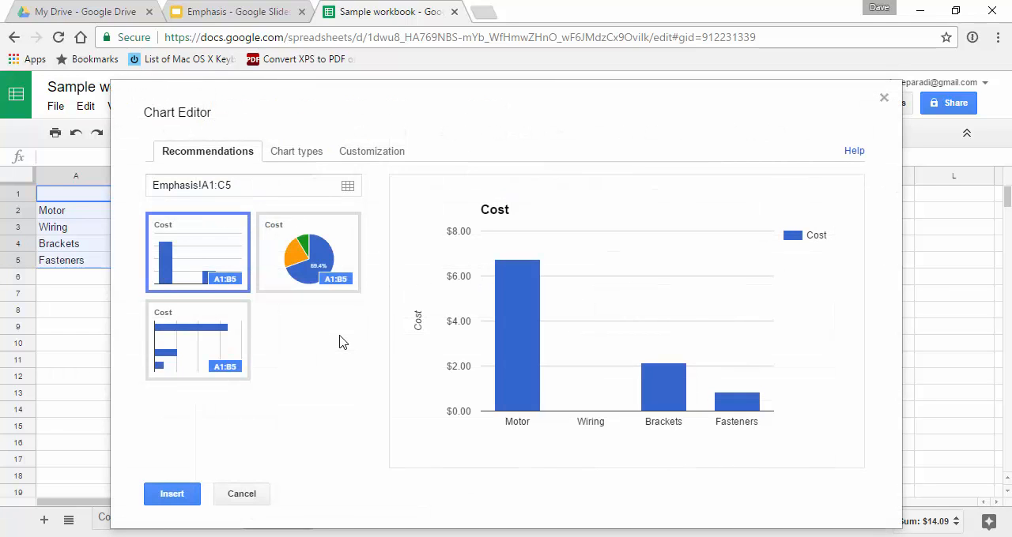
mouse_move(275, 163)
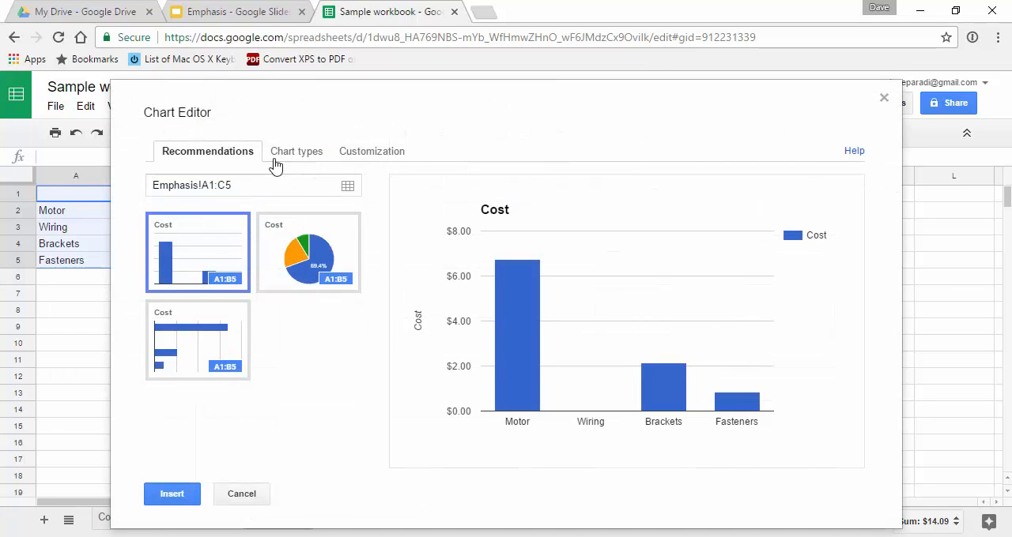
left_click(297, 151)
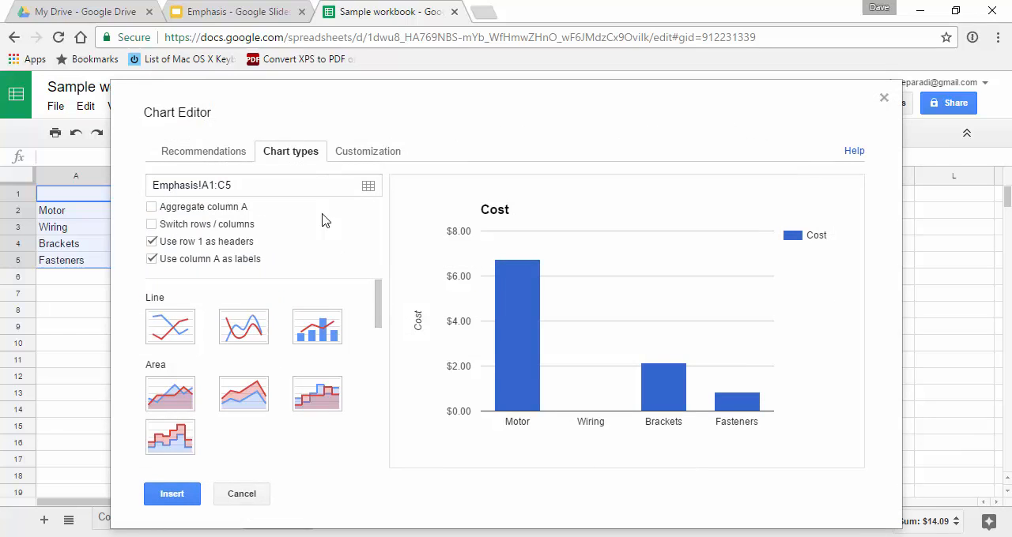
scroll("down", 3)
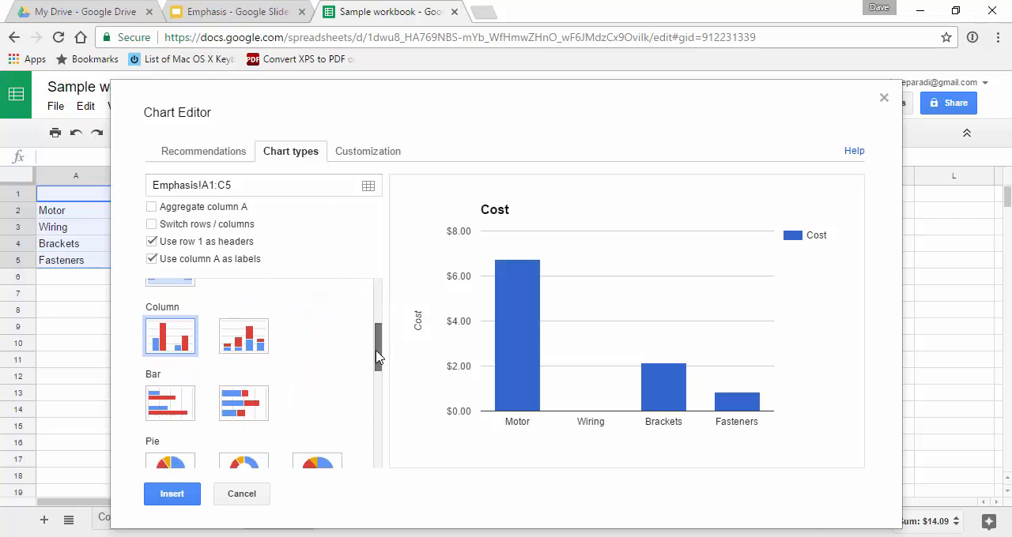
mouse_move(243, 335)
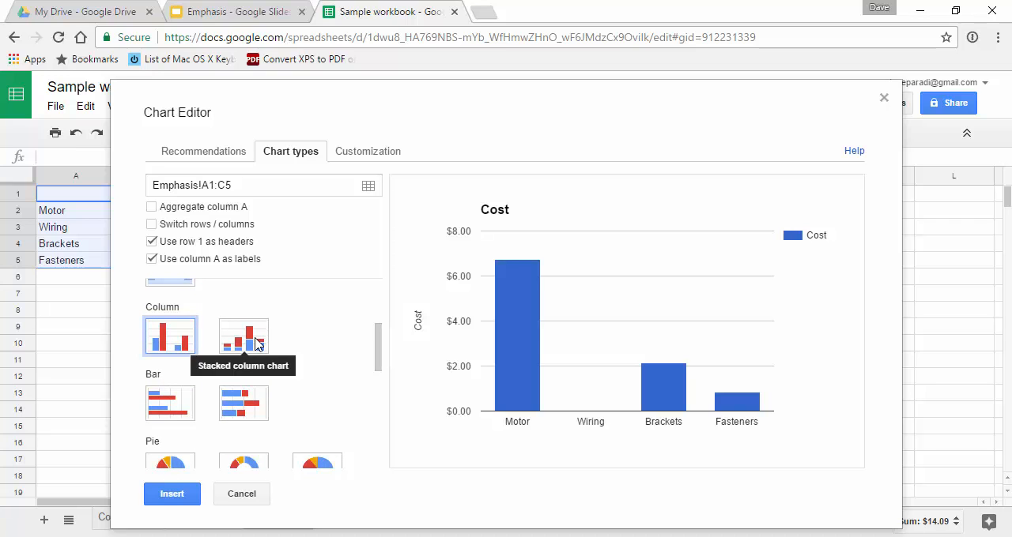
mouse_move(243, 403)
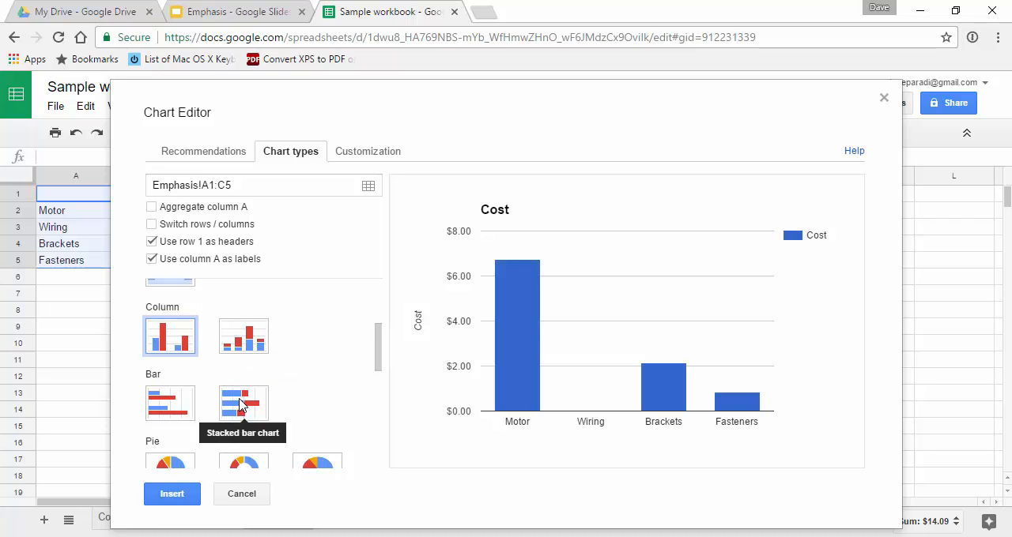
left_click(243, 403)
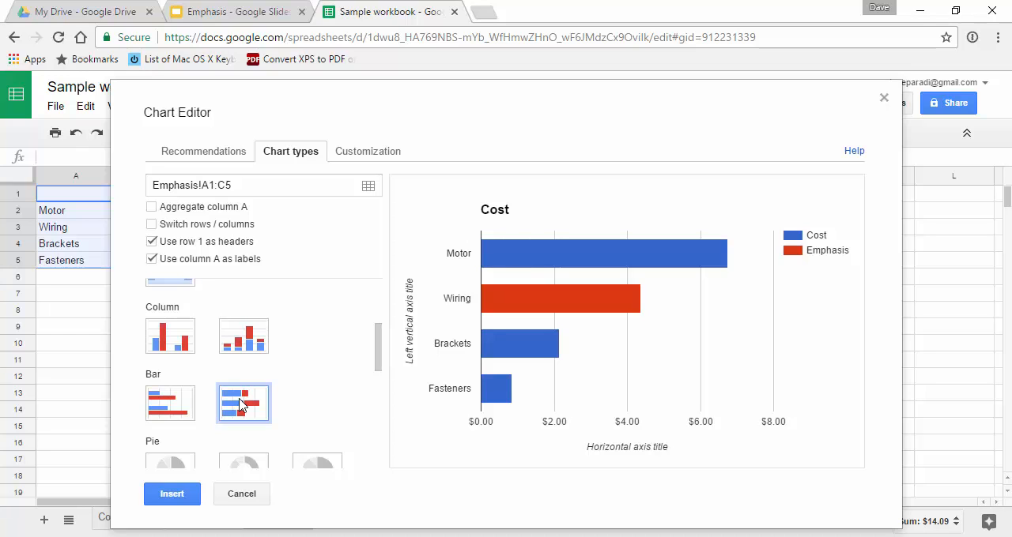
mouse_move(486, 300)
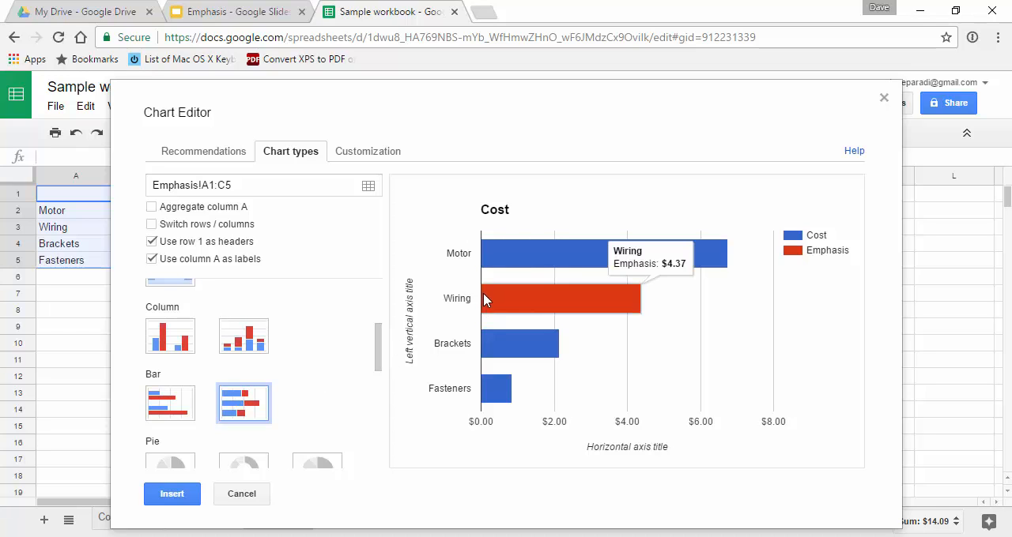
mouse_move(461, 332)
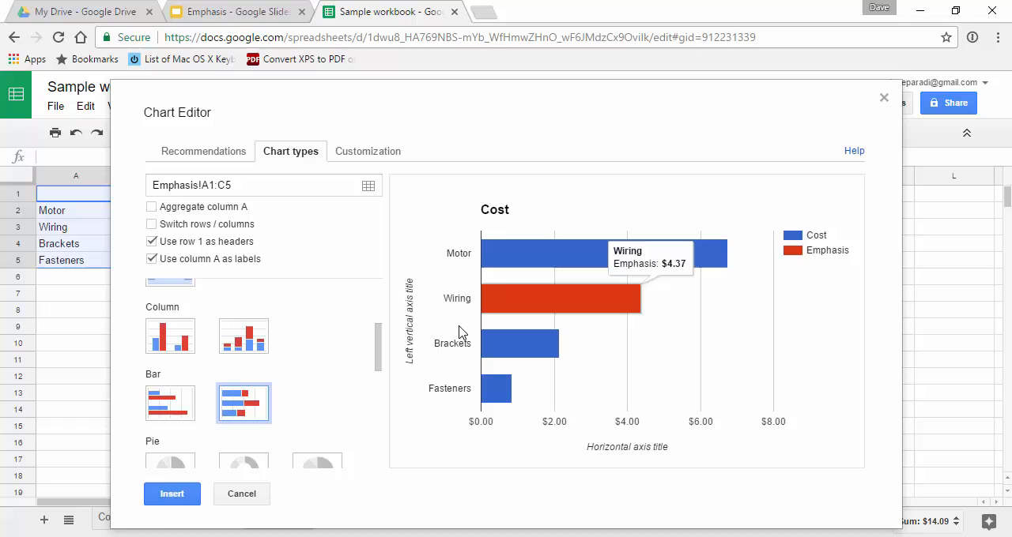
mouse_move(664, 262)
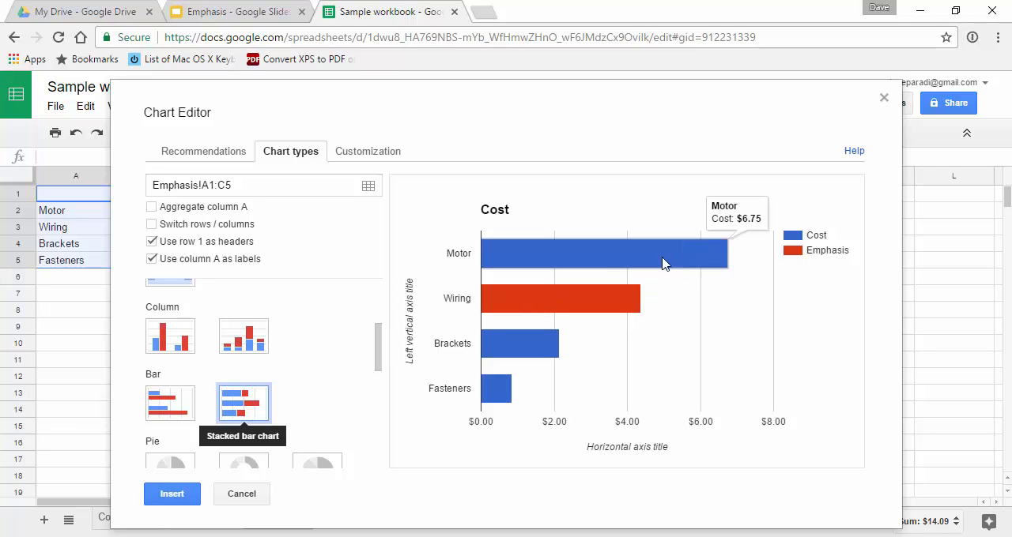
Insert the chart onto the sheet, drag it to the right of the table, and reselect it.
left_click(171, 493)
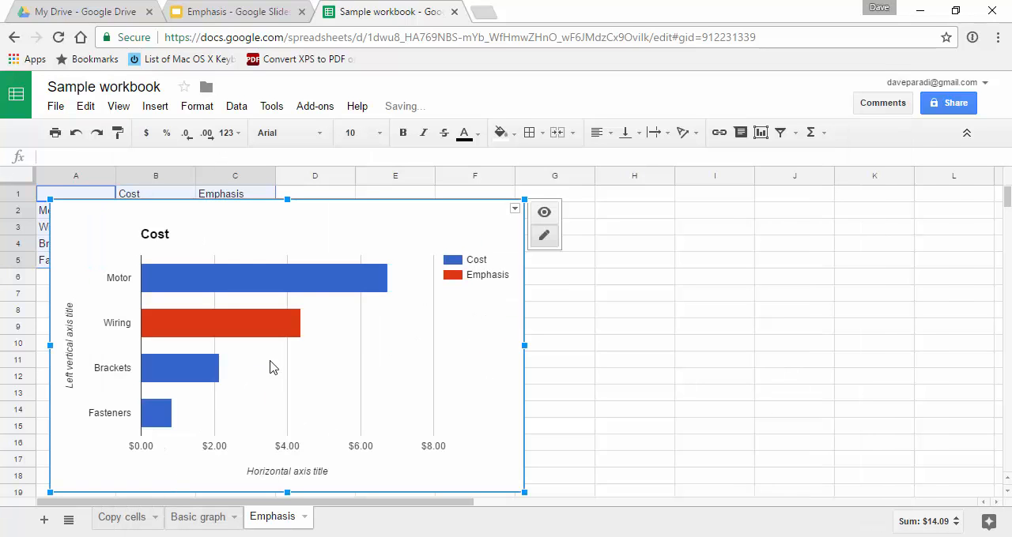
left_click_drag(288, 347, 577, 348)
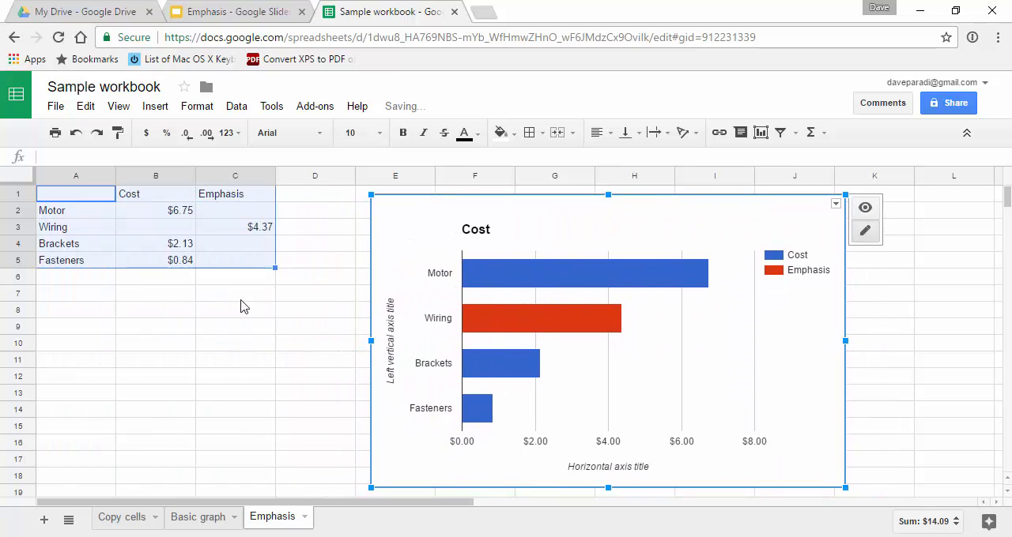
left_click(155, 228)
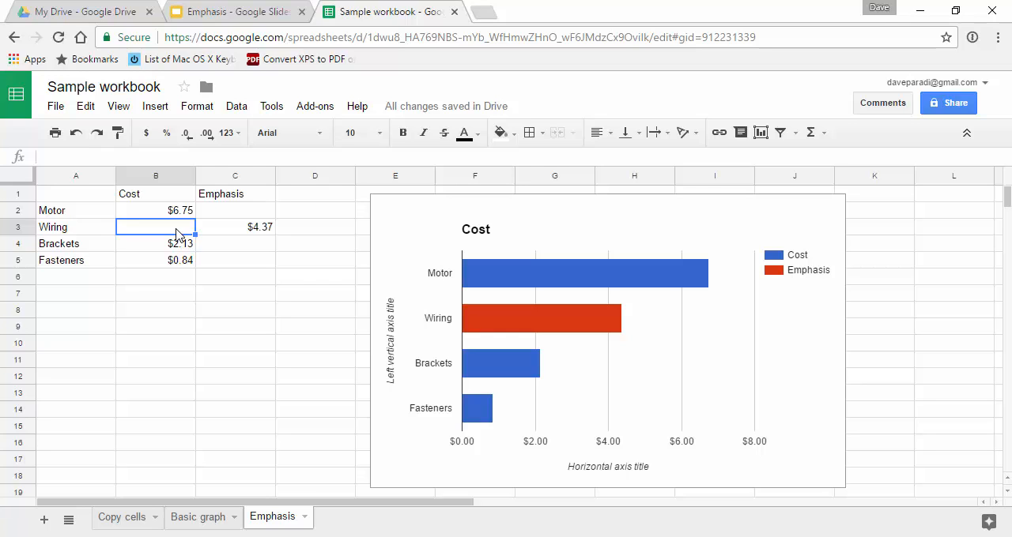
mouse_move(215, 230)
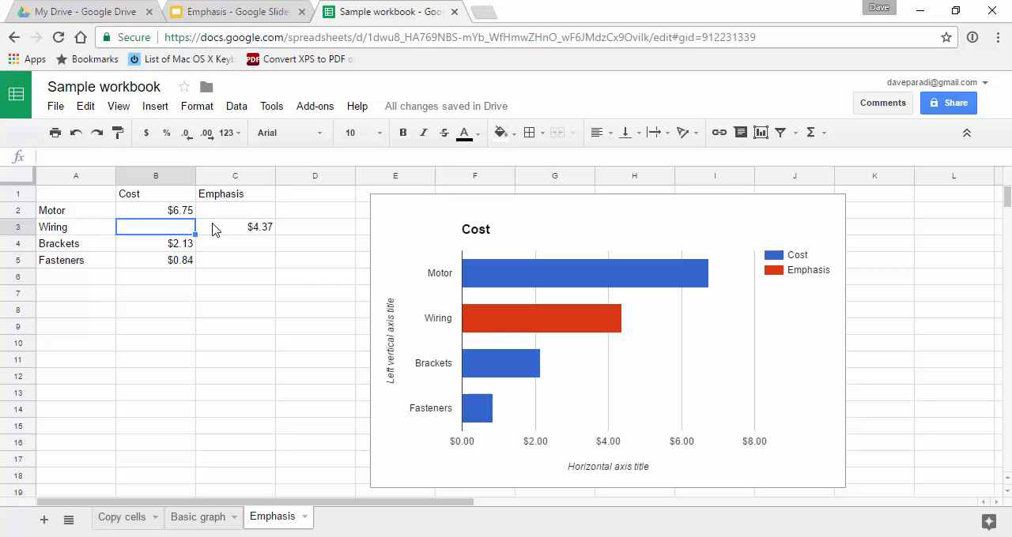
mouse_move(252, 272)
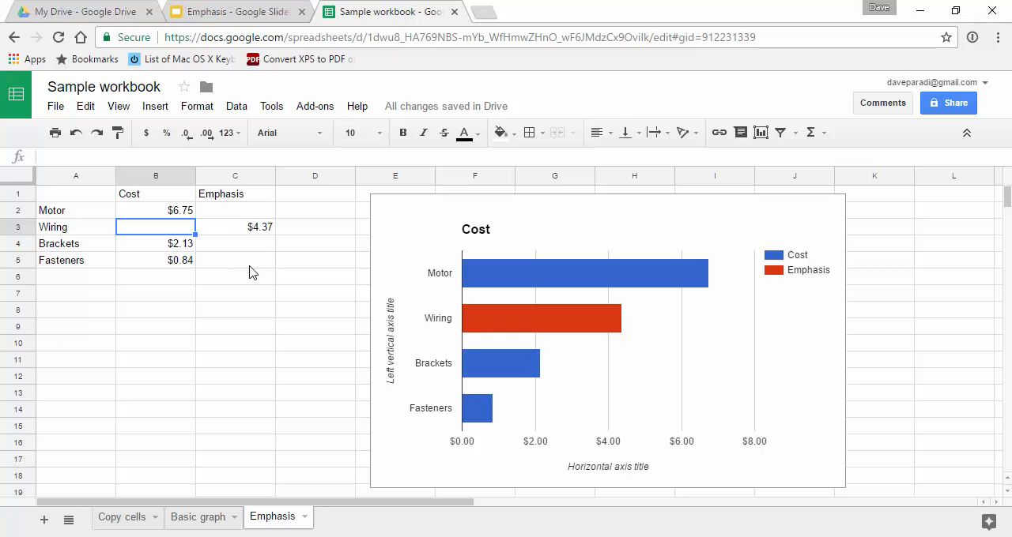
mouse_move(660, 346)
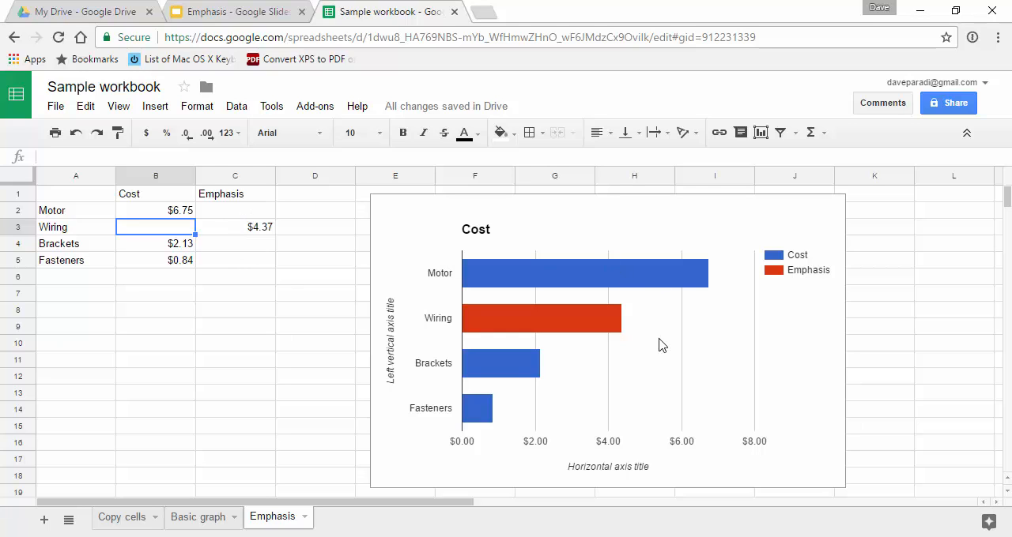
mouse_move(824, 216)
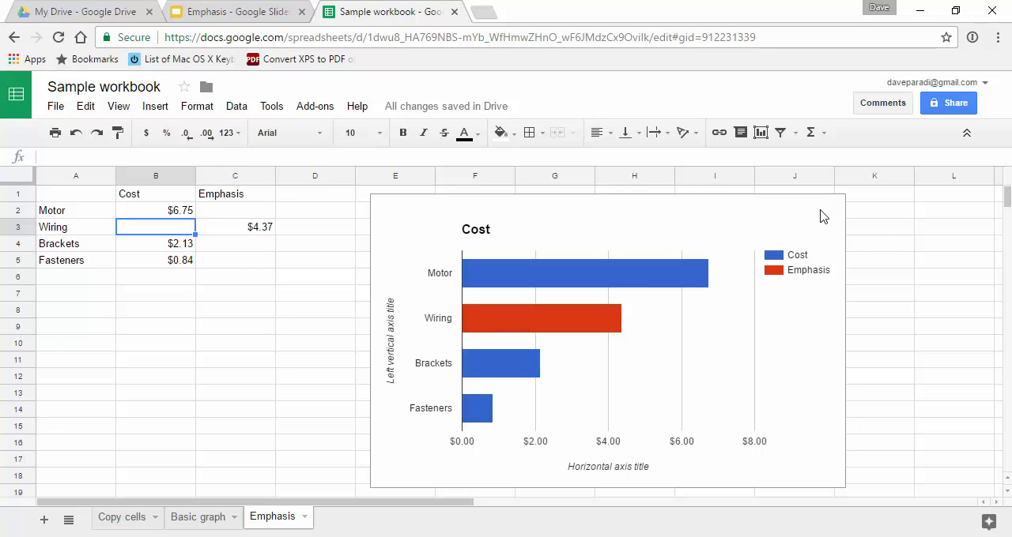
left_click(607, 340)
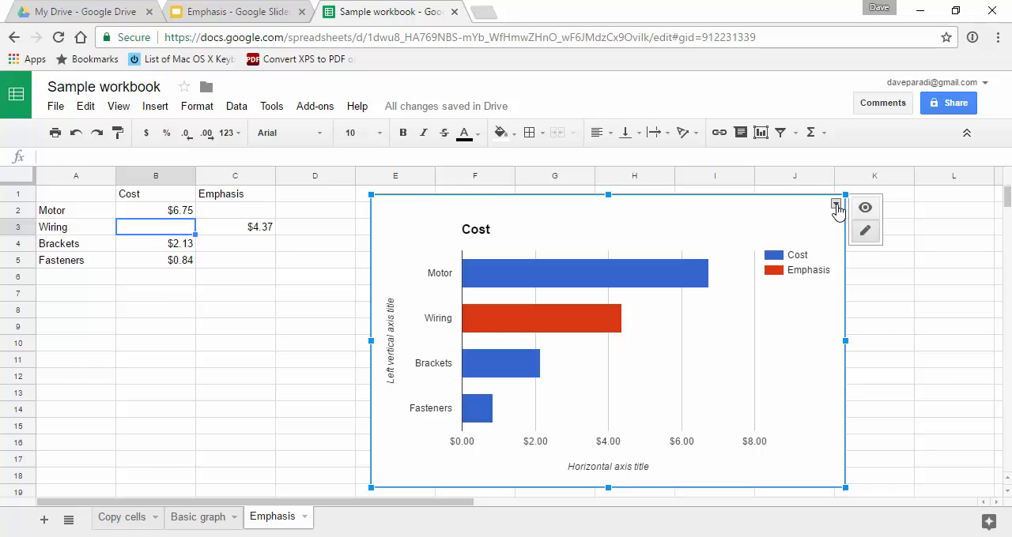
In Advanced edit Customization, clear the Cost title and set Legend to None.
left_click(835, 206)
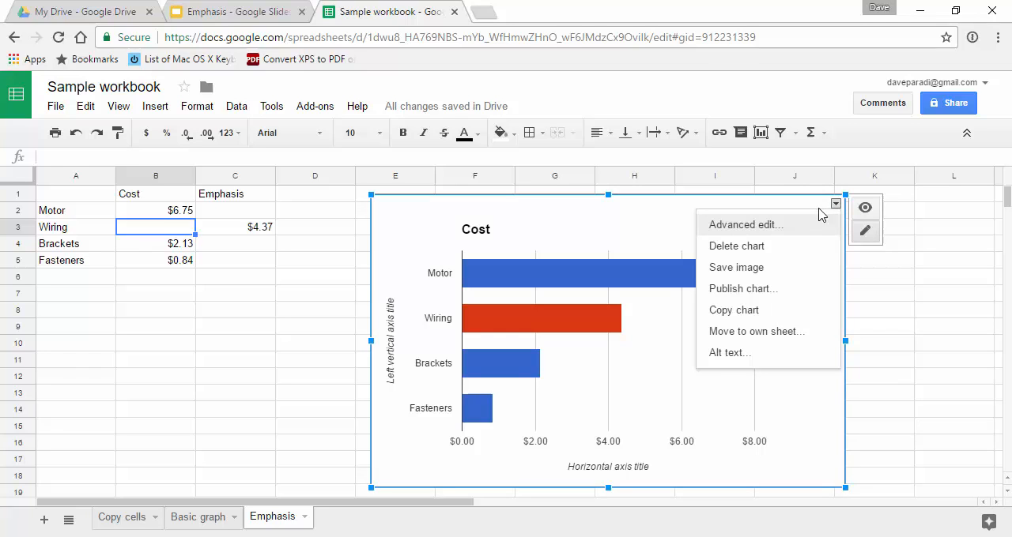
left_click(745, 225)
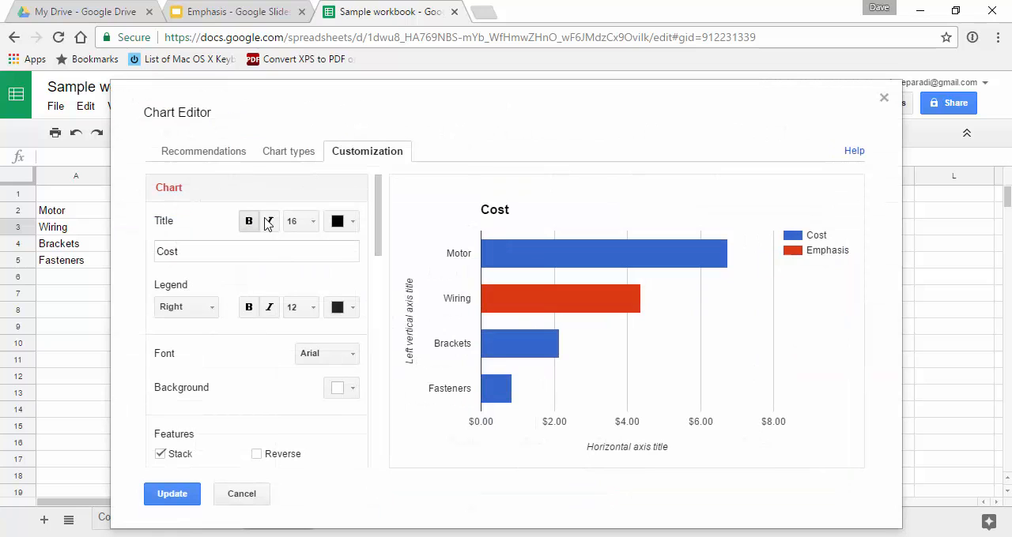
triple_click(256, 252)
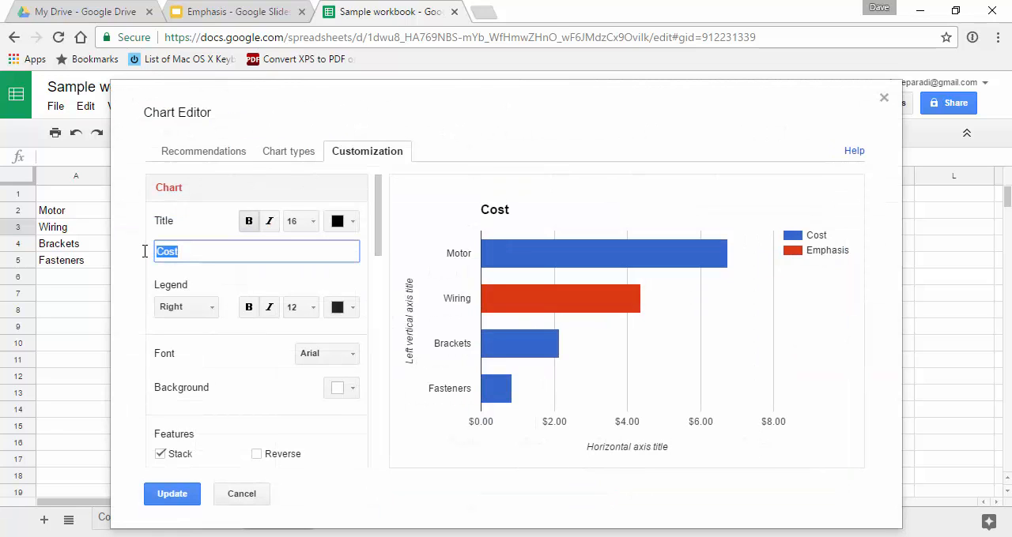
left_click(187, 306)
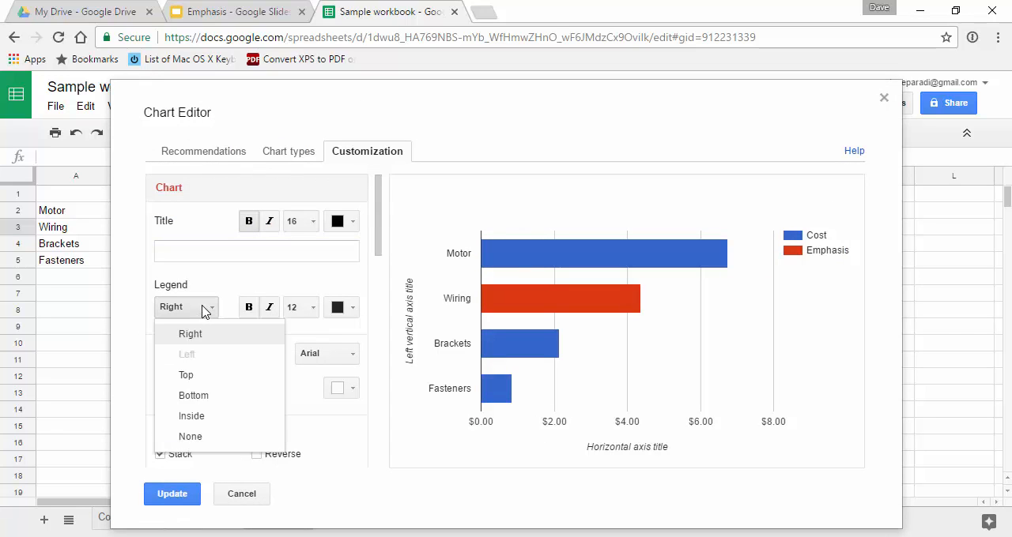
left_click(189, 436)
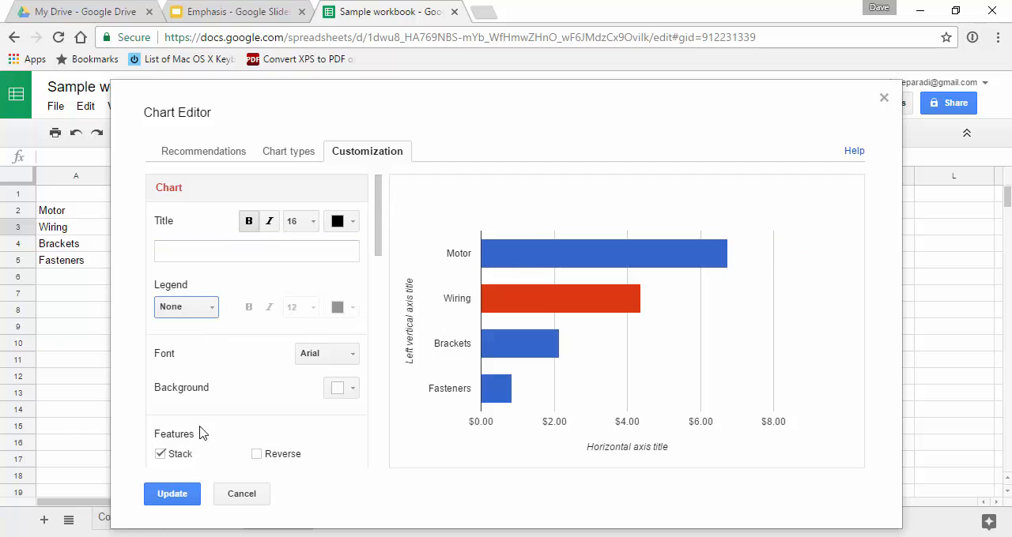
mouse_move(228, 367)
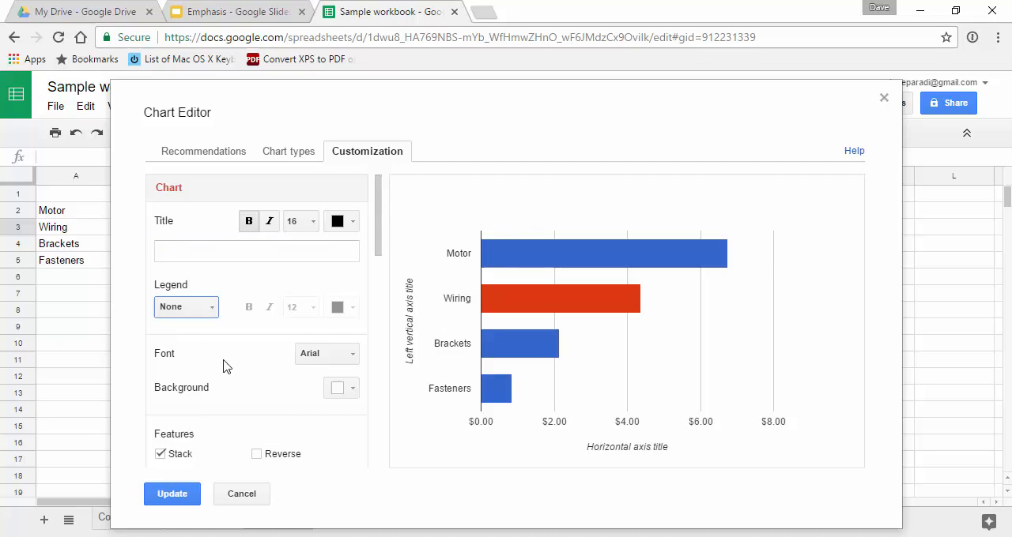
scroll("down", 3)
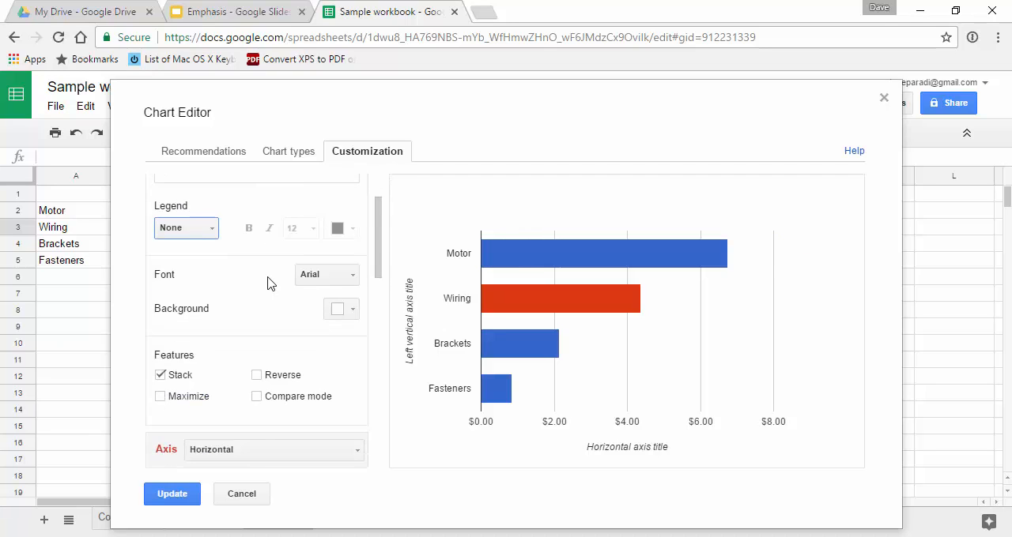
For the horizontal axis, clear its title and make the axis label font colour white.
scroll("down", 3)
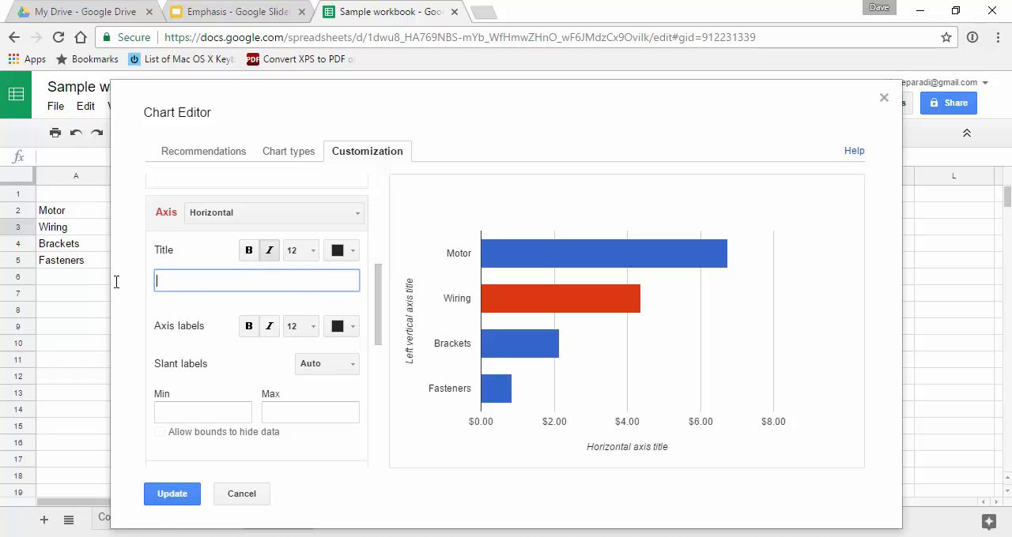
scroll("down", 3)
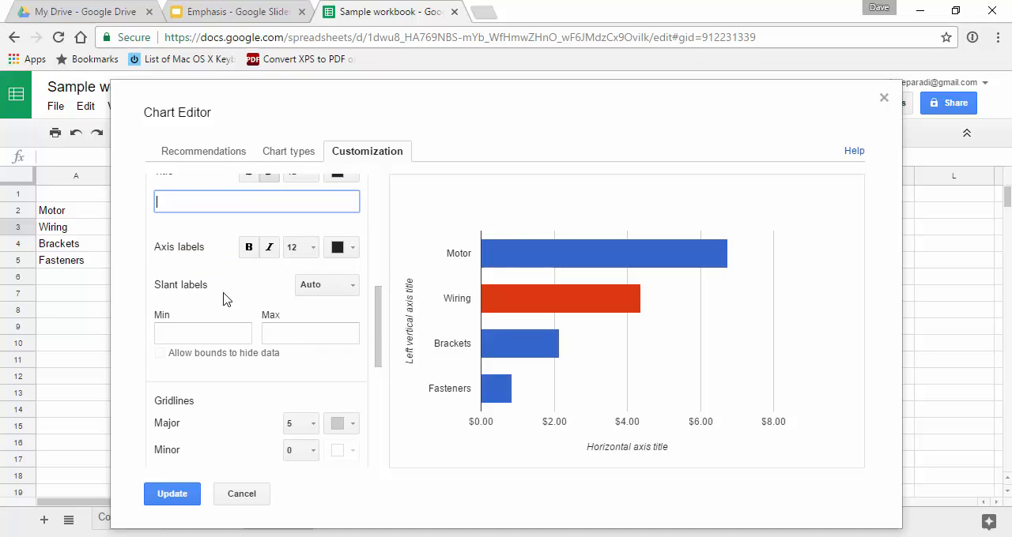
mouse_move(746, 431)
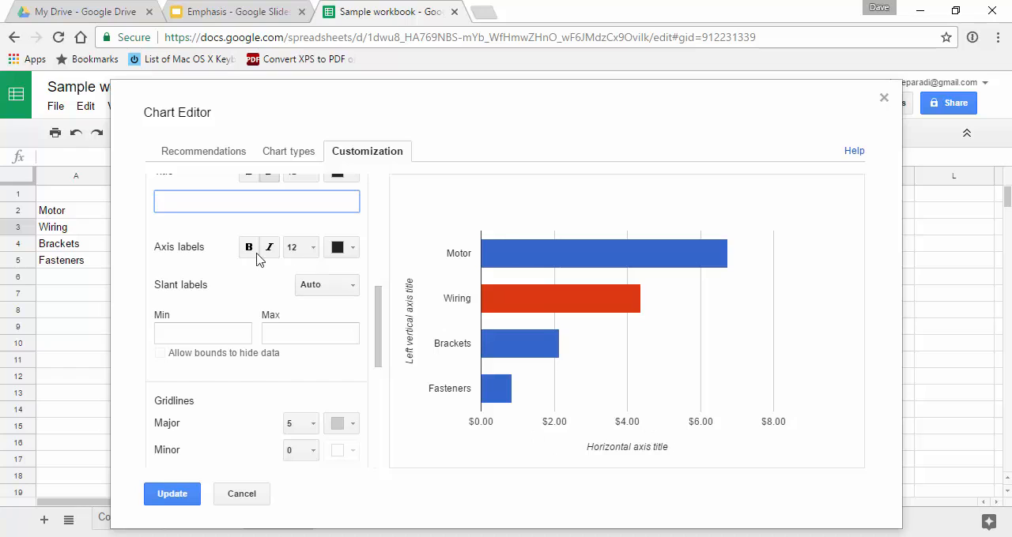
mouse_move(342, 247)
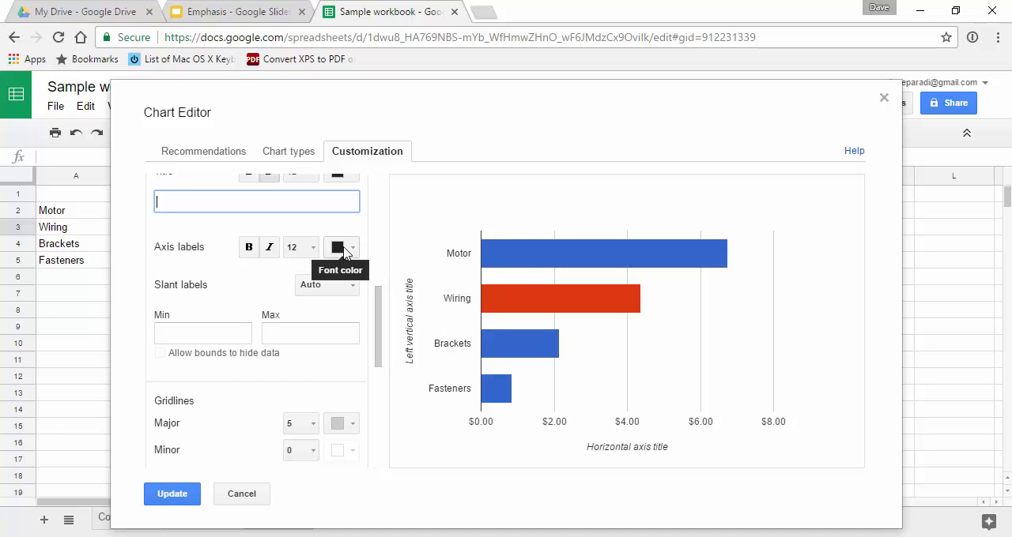
left_click(342, 246)
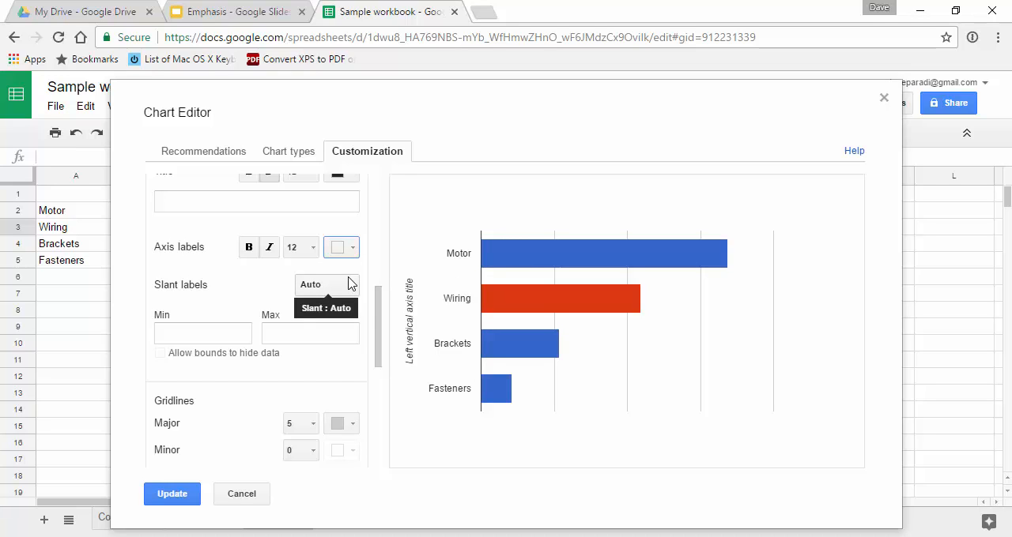
mouse_move(244, 411)
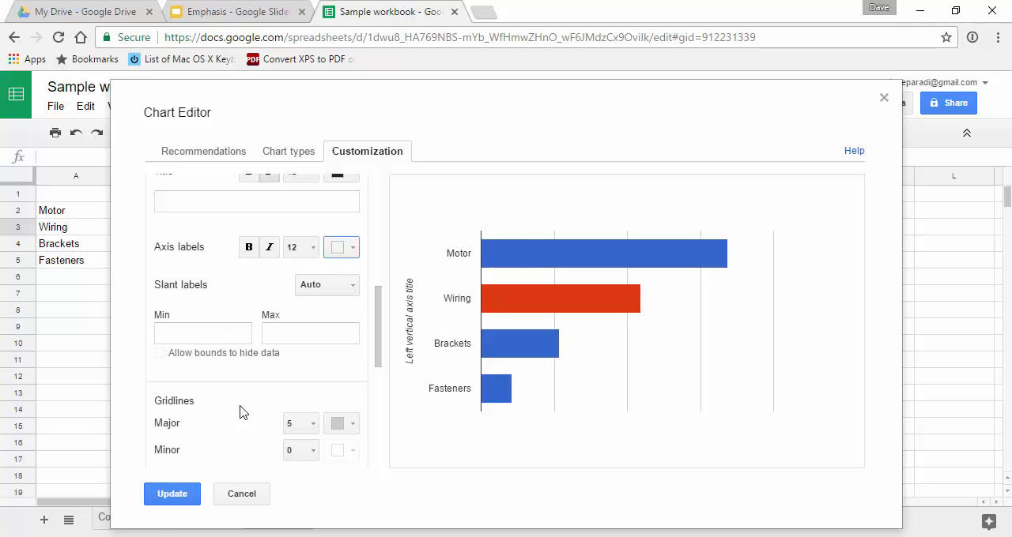
left_click(342, 424)
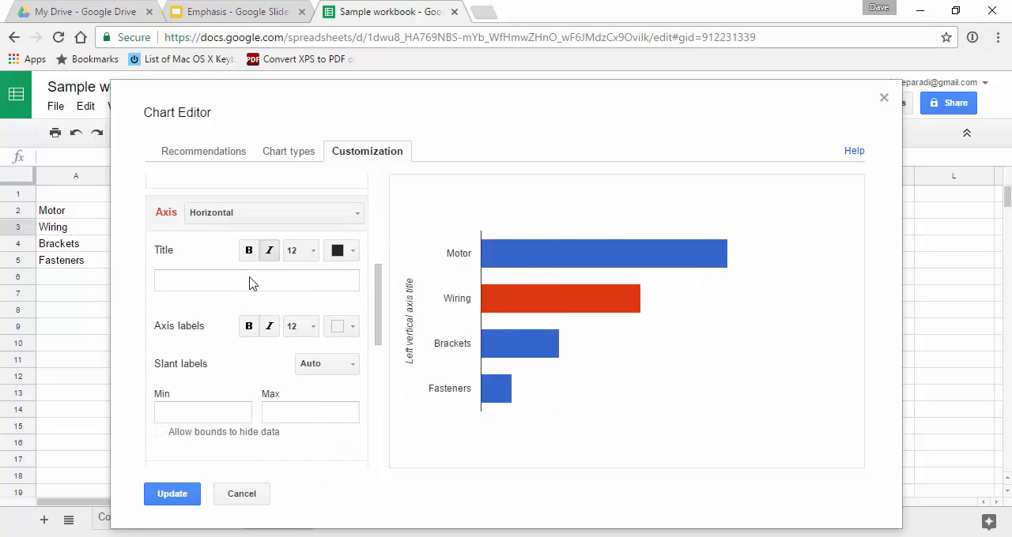
Switch to the left vertical axis and delete its title, reaching the Series section.
left_click(275, 212)
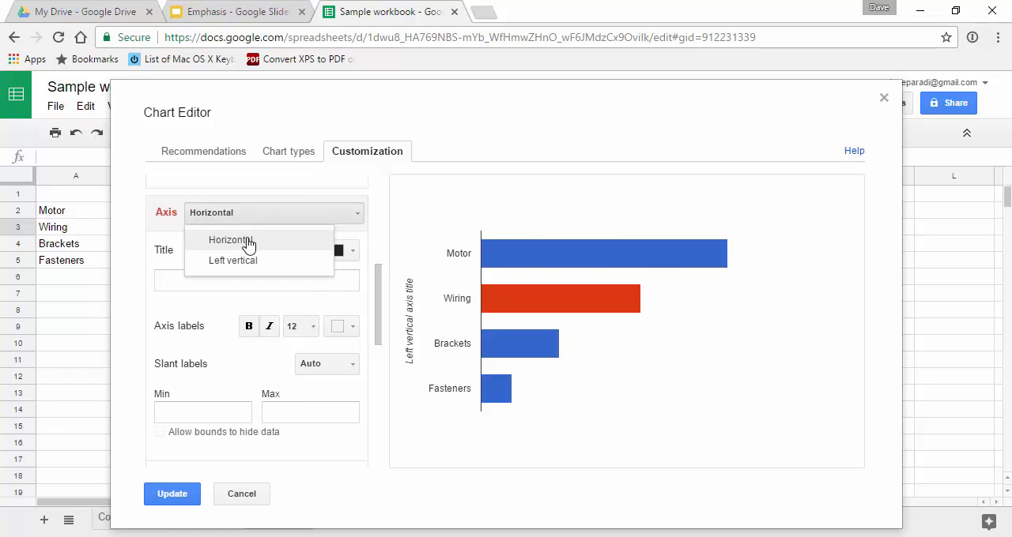
left_click(233, 259)
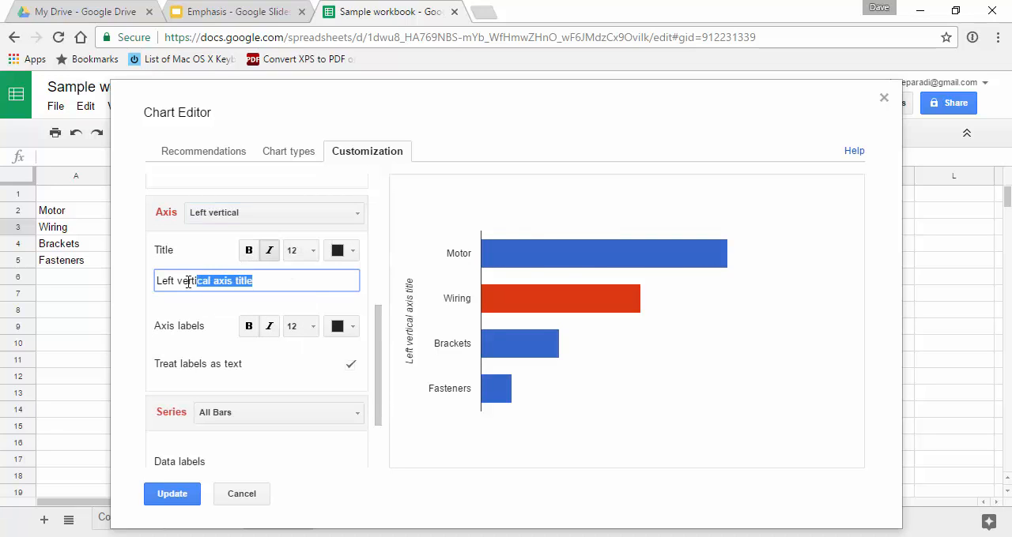
key("Delete")
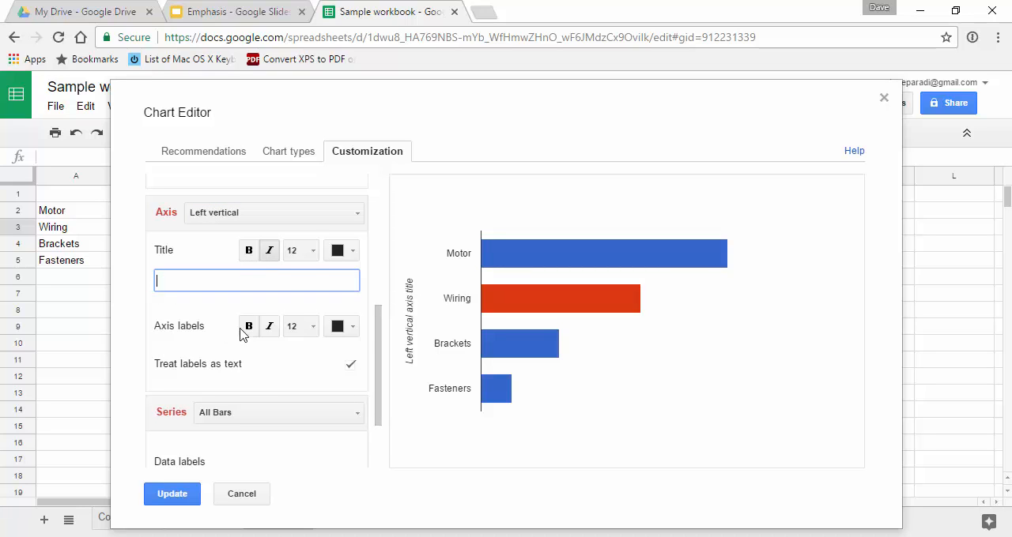
scroll("down", 3)
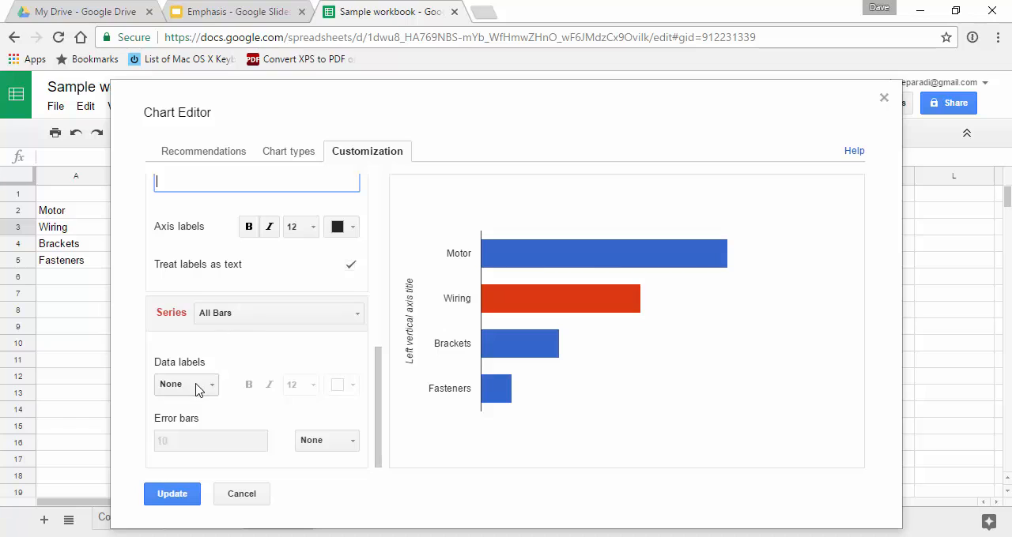
Set the Series data labels to Value so each bar shows its dollar amount.
left_click(186, 385)
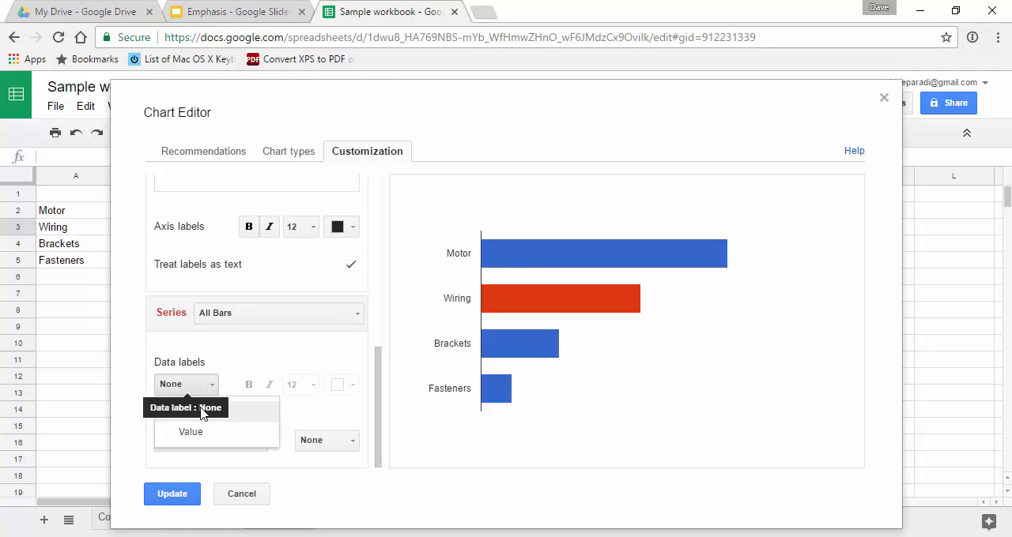
left_click(190, 432)
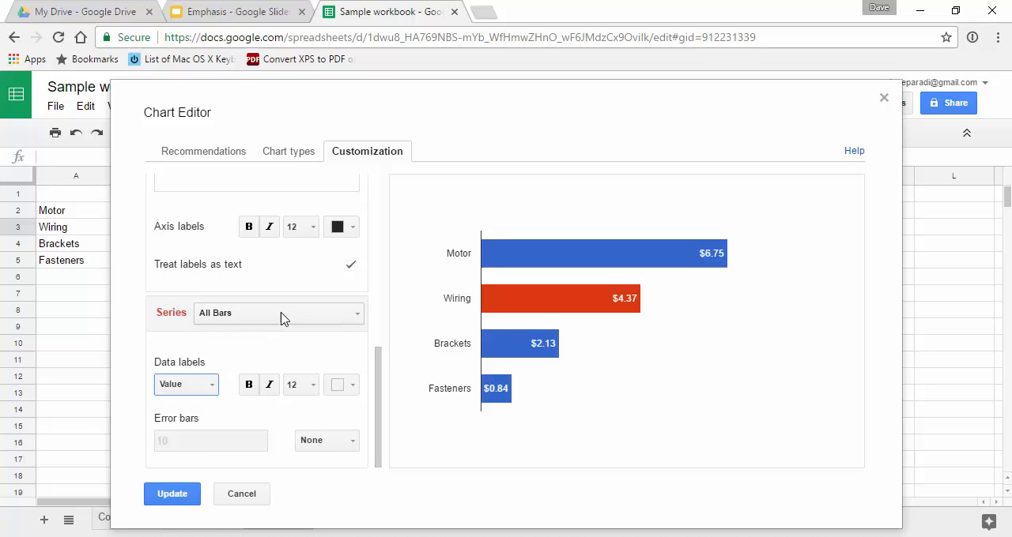
left_click(277, 313)
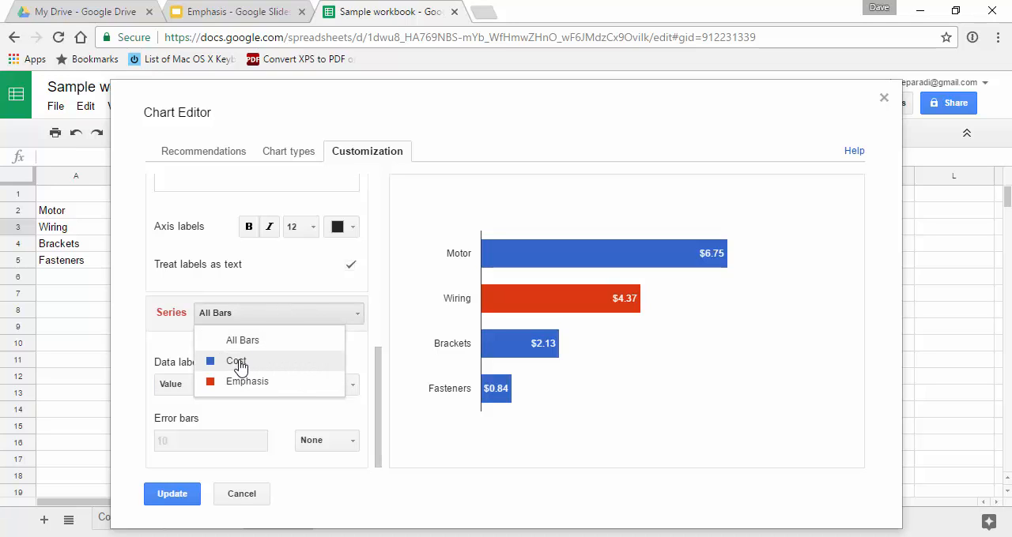
Colour the Cost series bars light gray, then move to the Emphasis series.
left_click(237, 360)
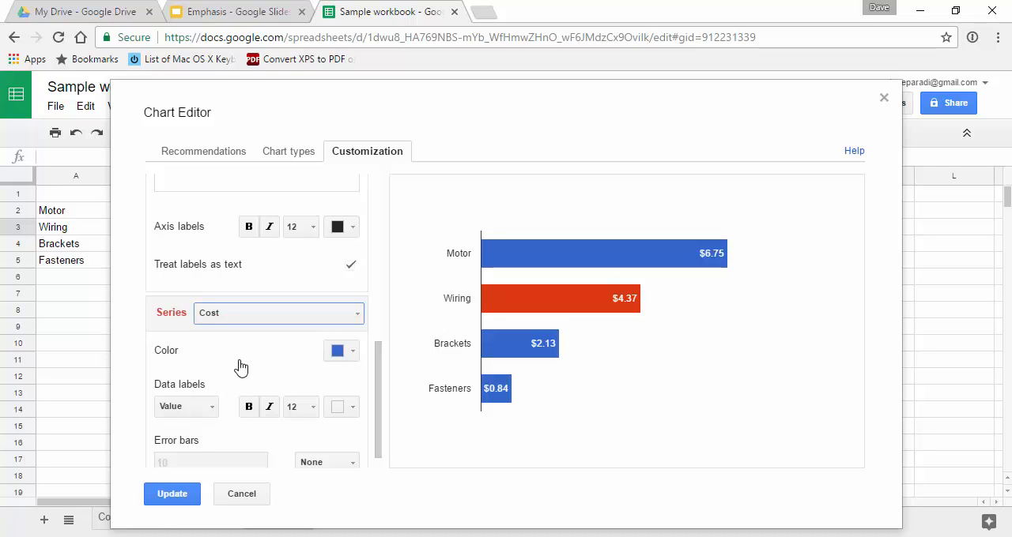
left_click(341, 351)
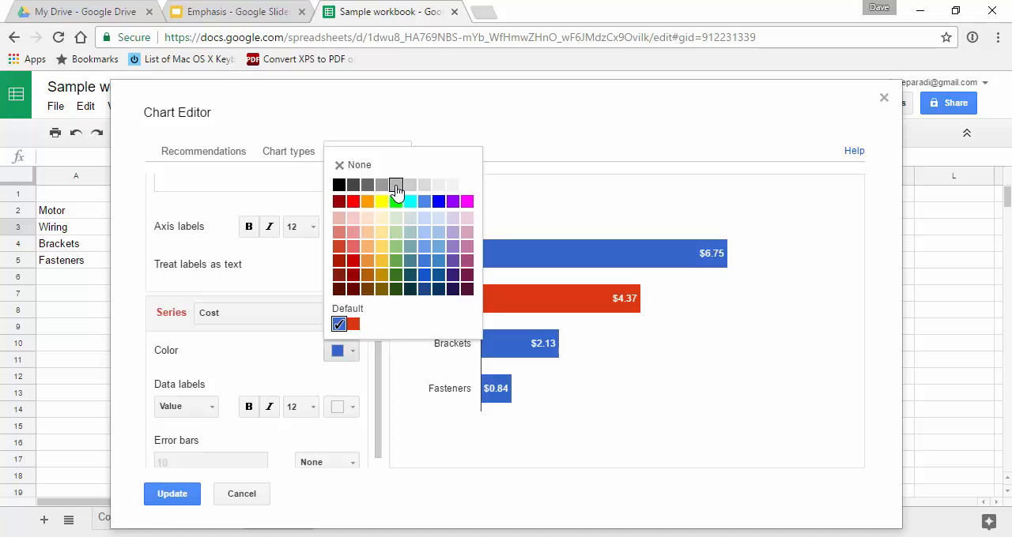
left_click(395, 185)
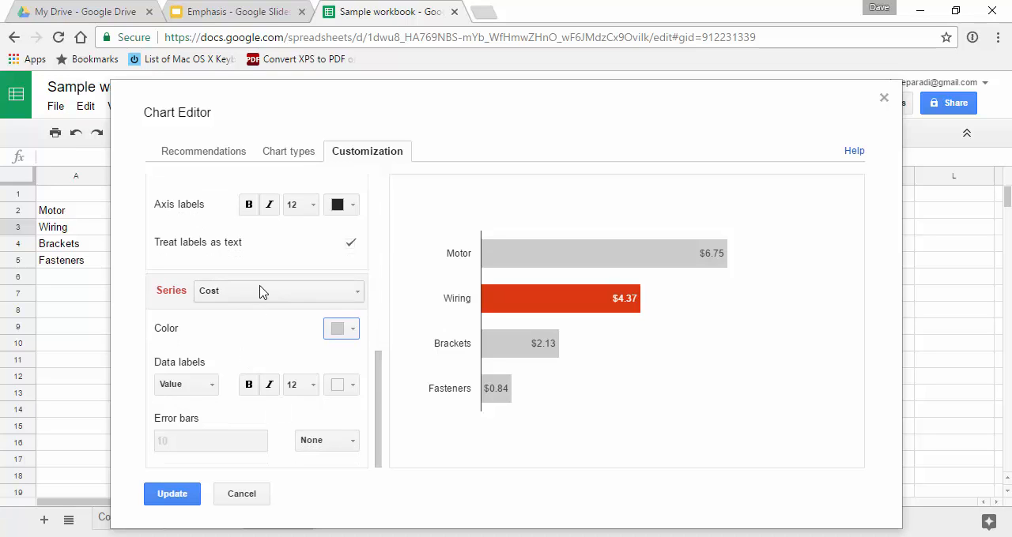
left_click(276, 290)
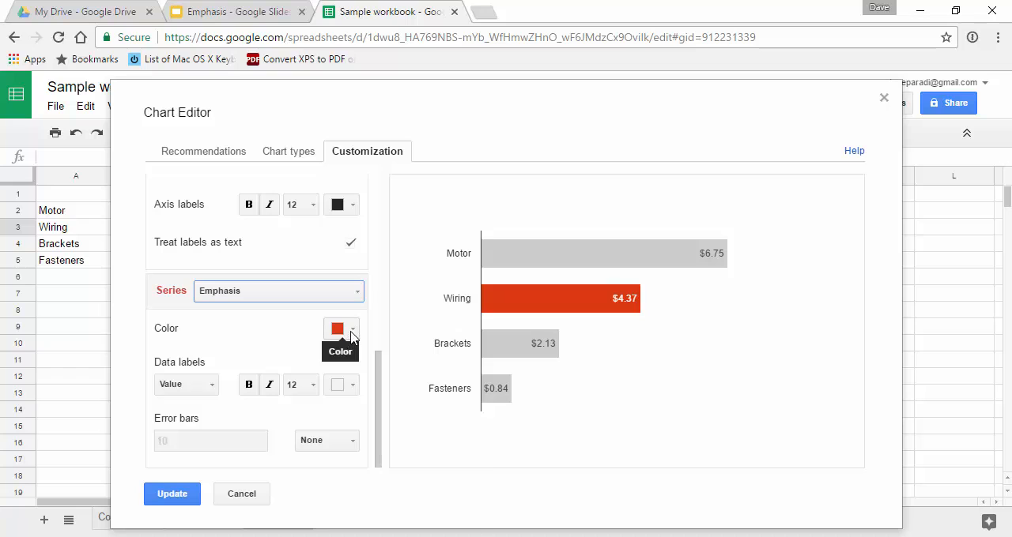
Colour the Emphasis series so the Wiring bar is blue.
left_click(341, 329)
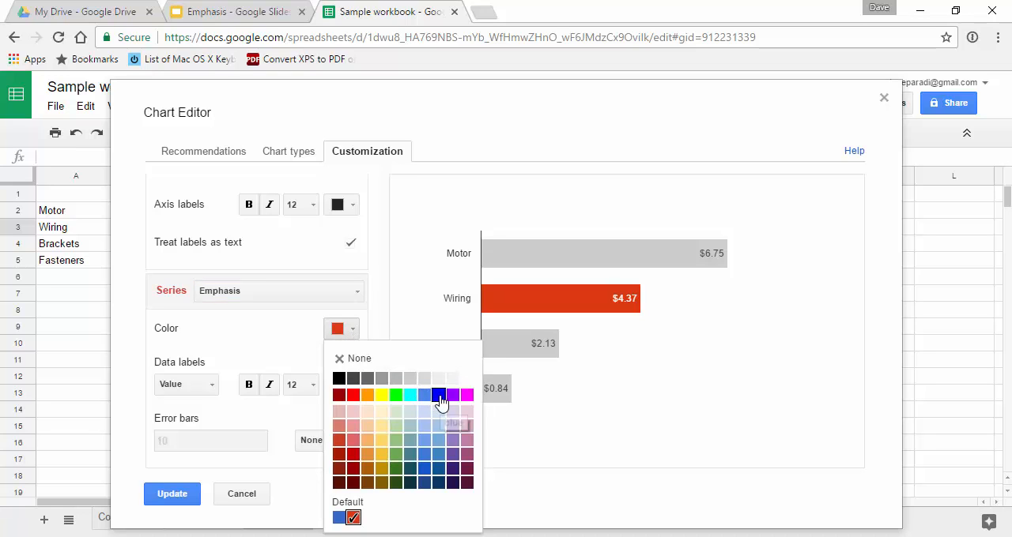
left_click(439, 395)
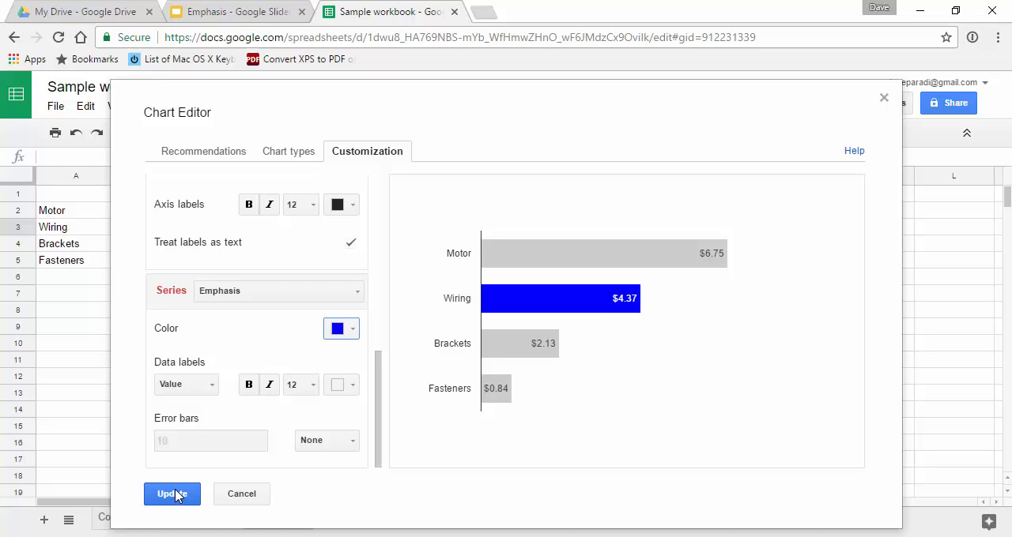
Update the chart to apply the edits, then bring up the finished chart's options menu.
left_click(171, 494)
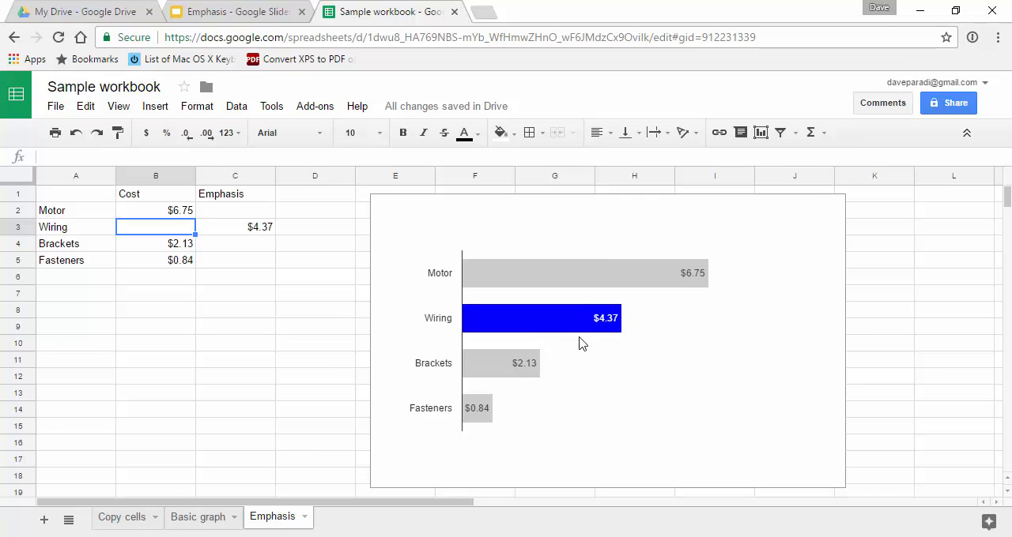
mouse_move(708, 296)
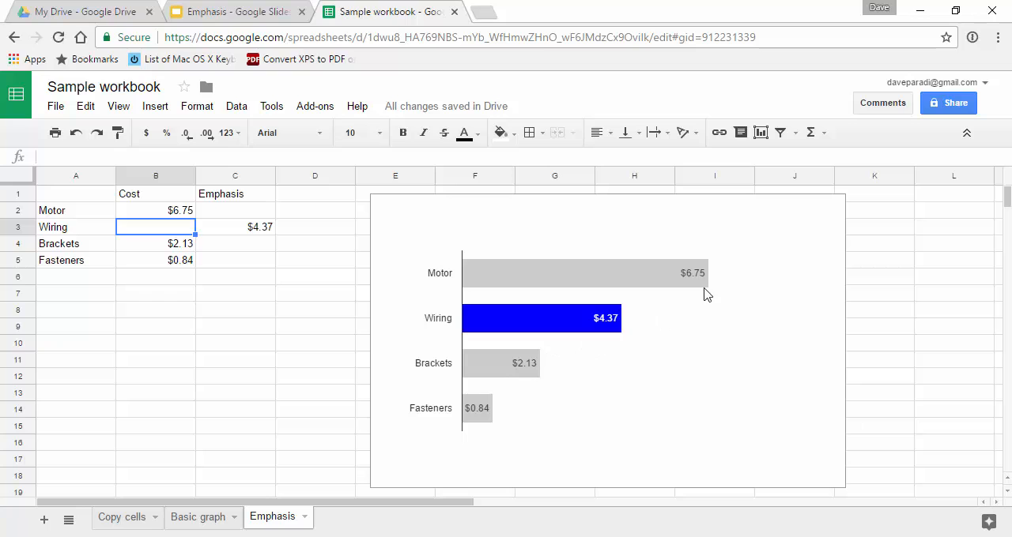
mouse_move(750, 300)
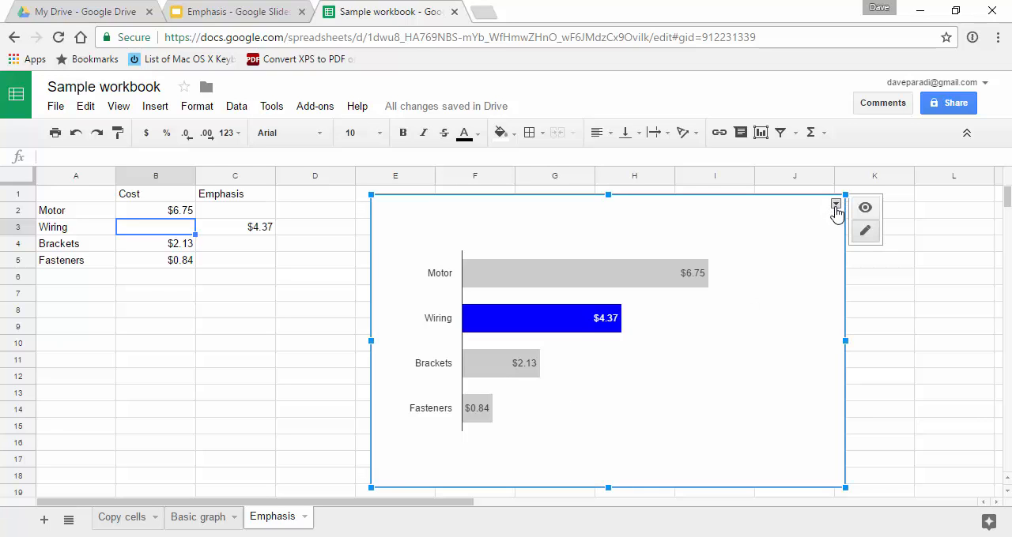
left_click(835, 206)
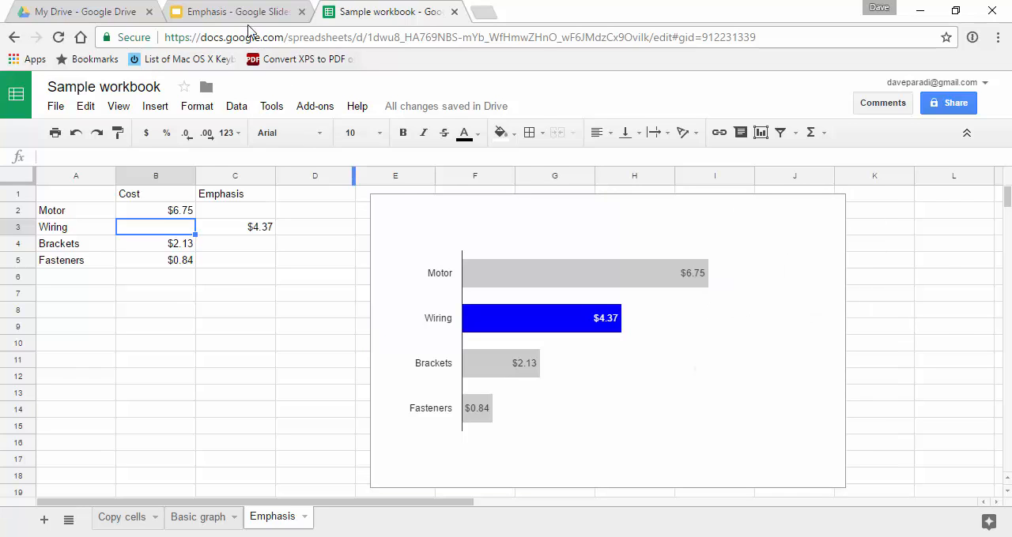
Paste the copied chart onto slide 2 using the Link to spreadsheet option.
left_click(234, 12)
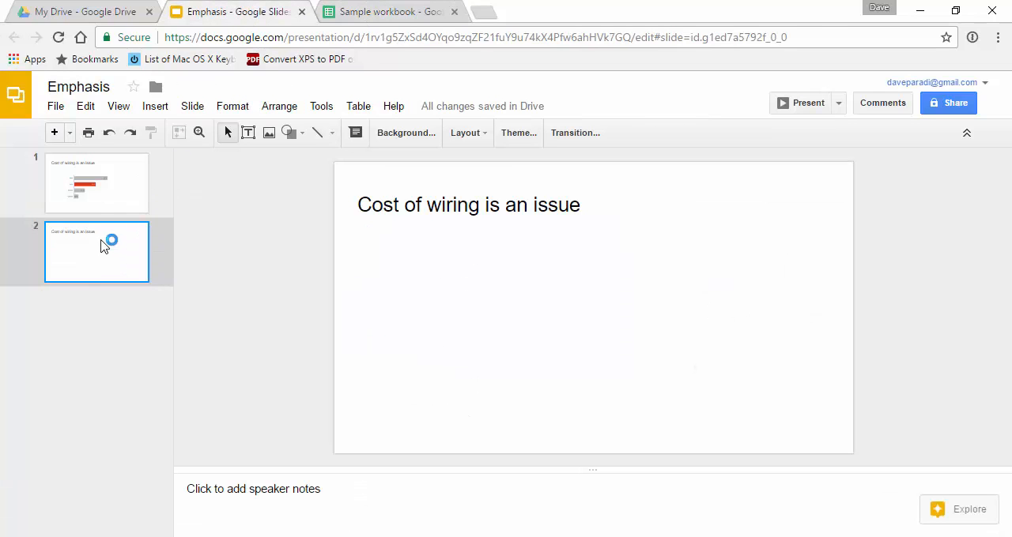
left_click(85, 106)
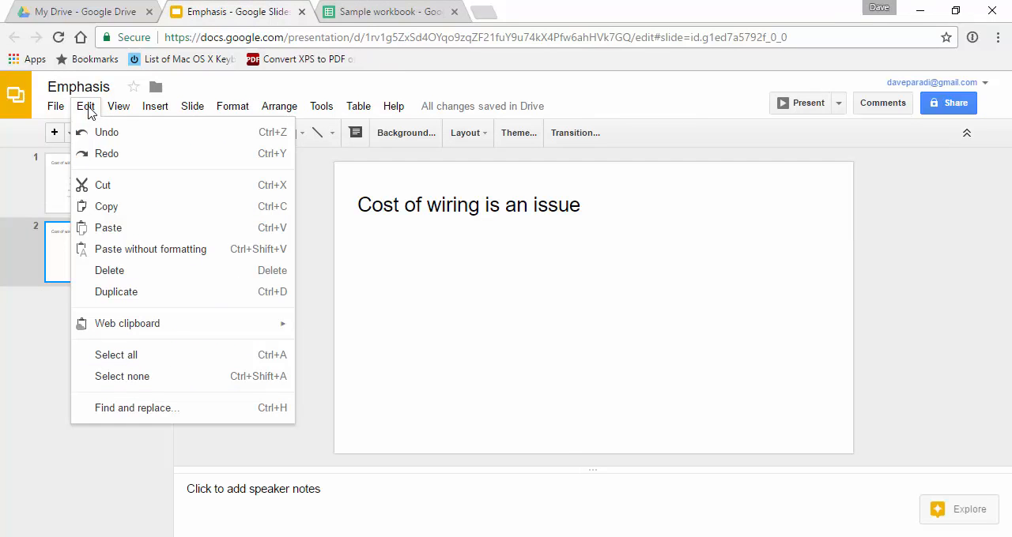
left_click(108, 228)
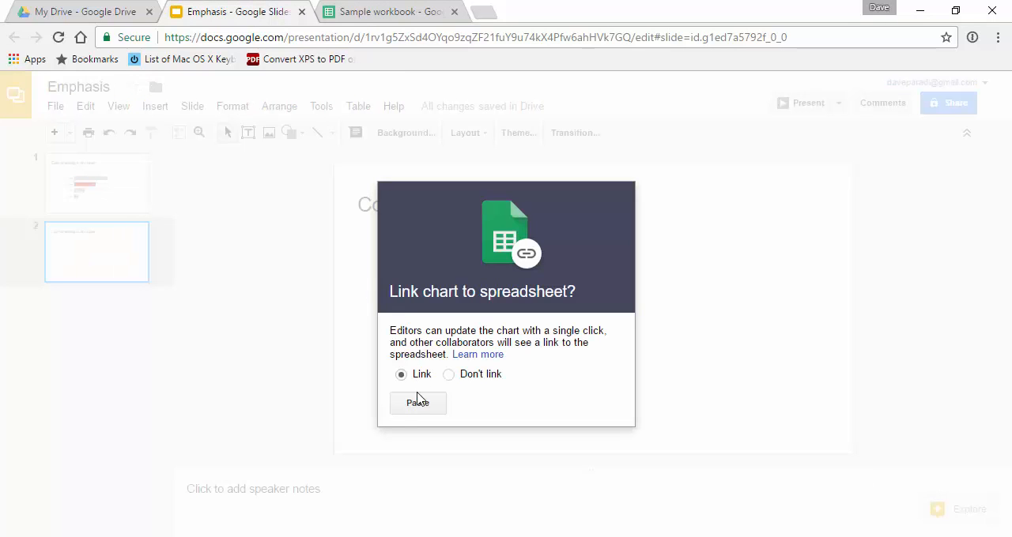
left_click(418, 403)
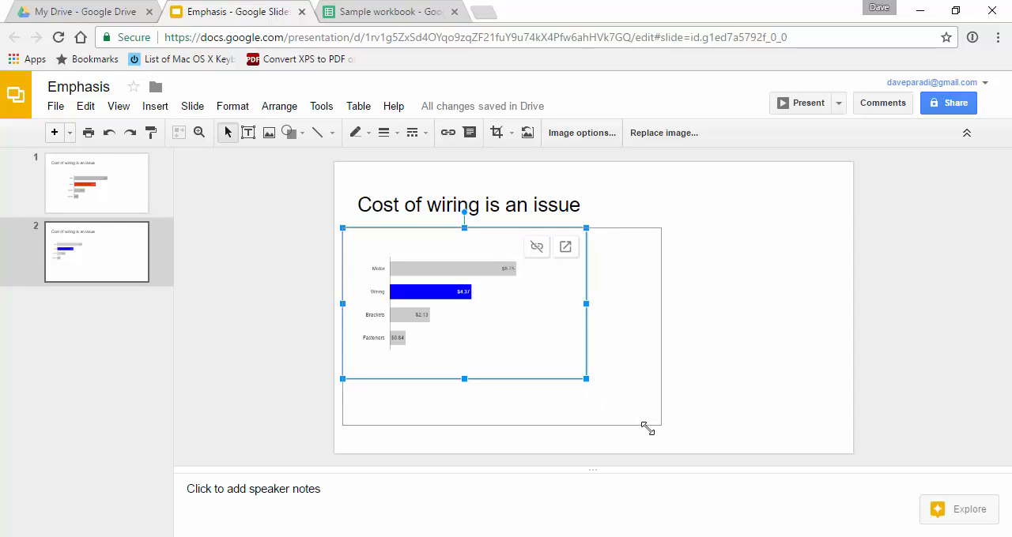
Resize the linked chart larger so it fills the area beneath the slide title.
left_click_drag(584, 379, 677, 435)
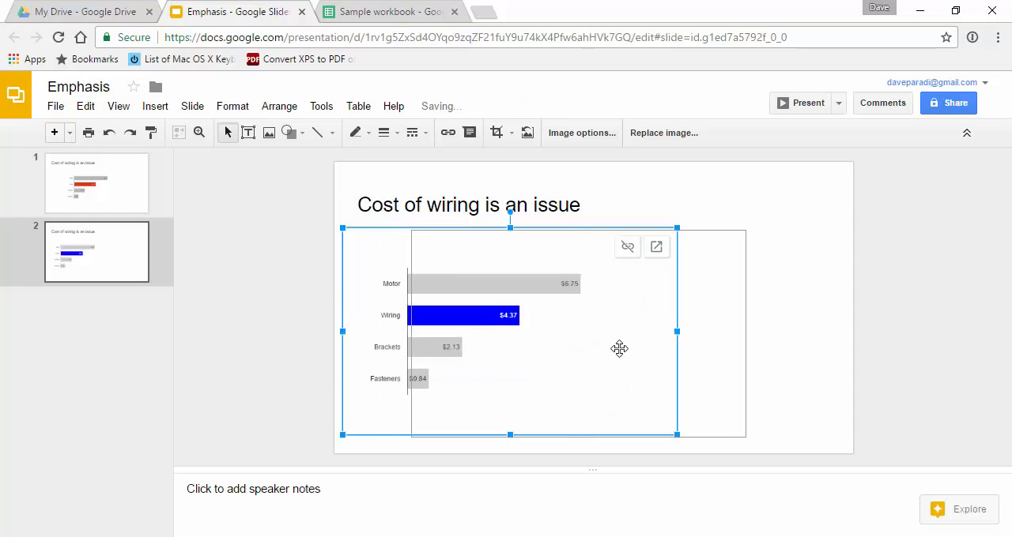
left_click(779, 303)
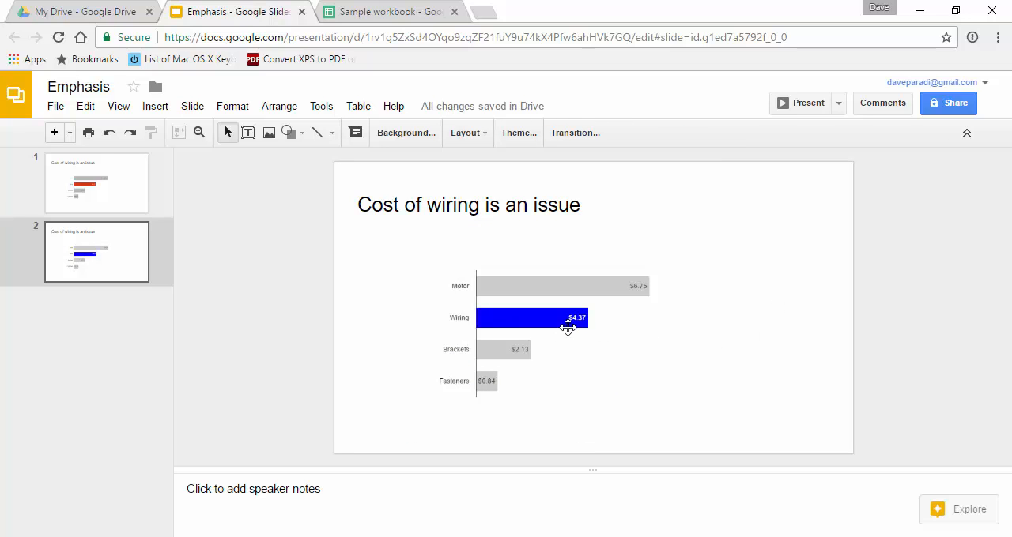
mouse_move(746, 305)
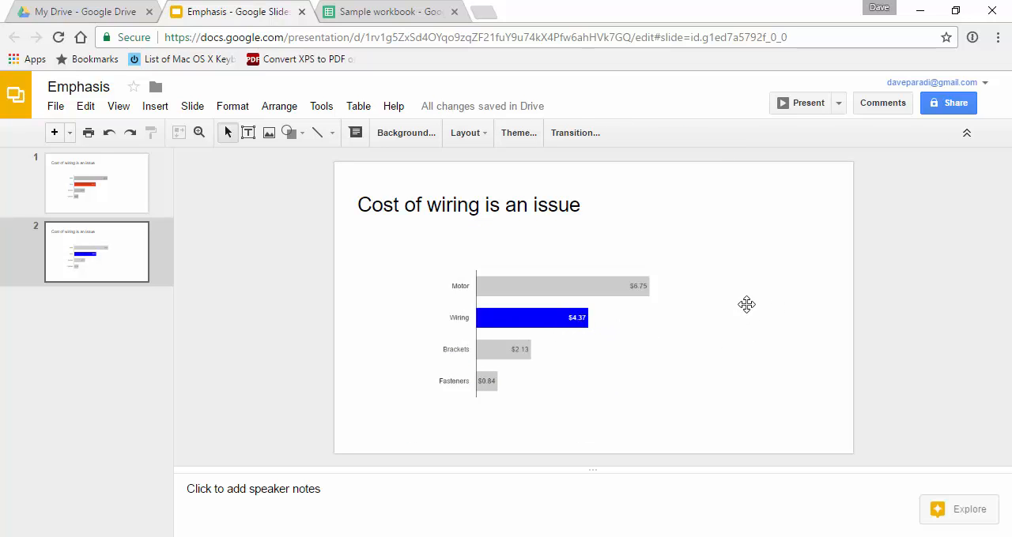
mouse_move(745, 254)
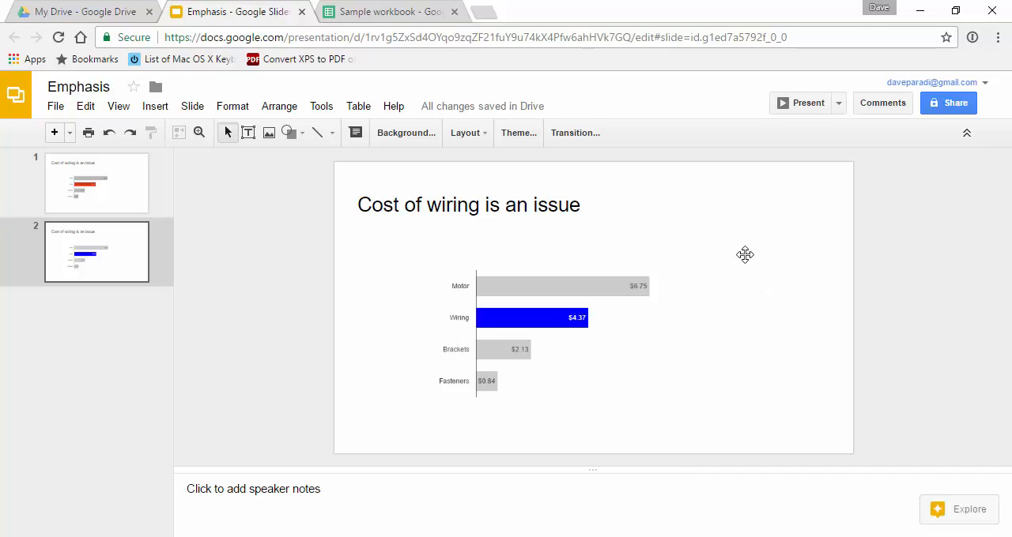